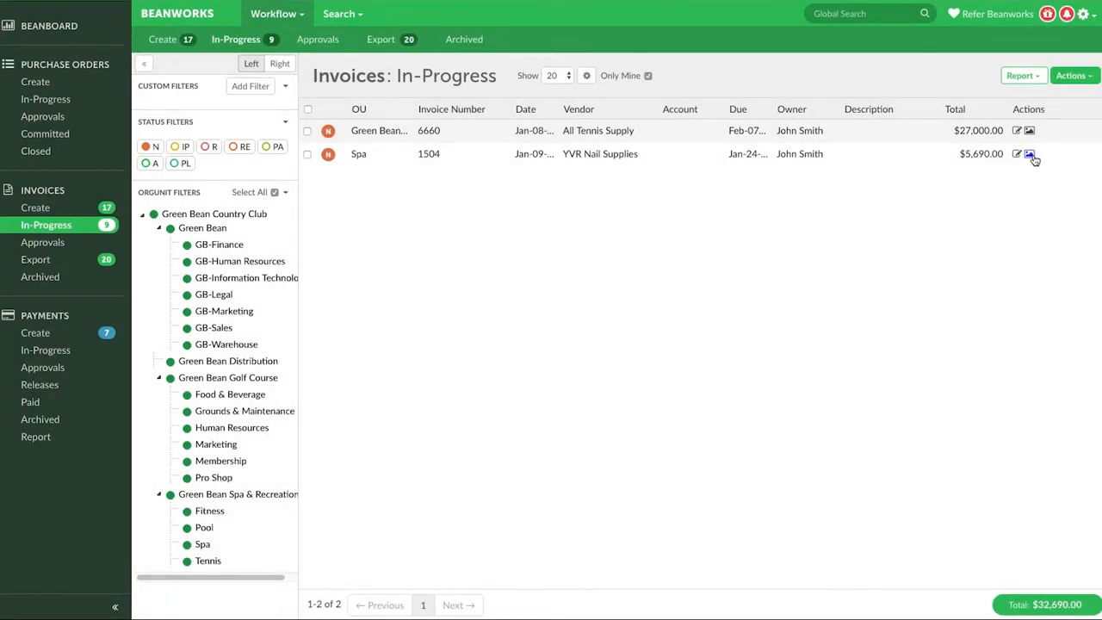
{"action": "mouse_move", "coordinate": [1016, 131]}
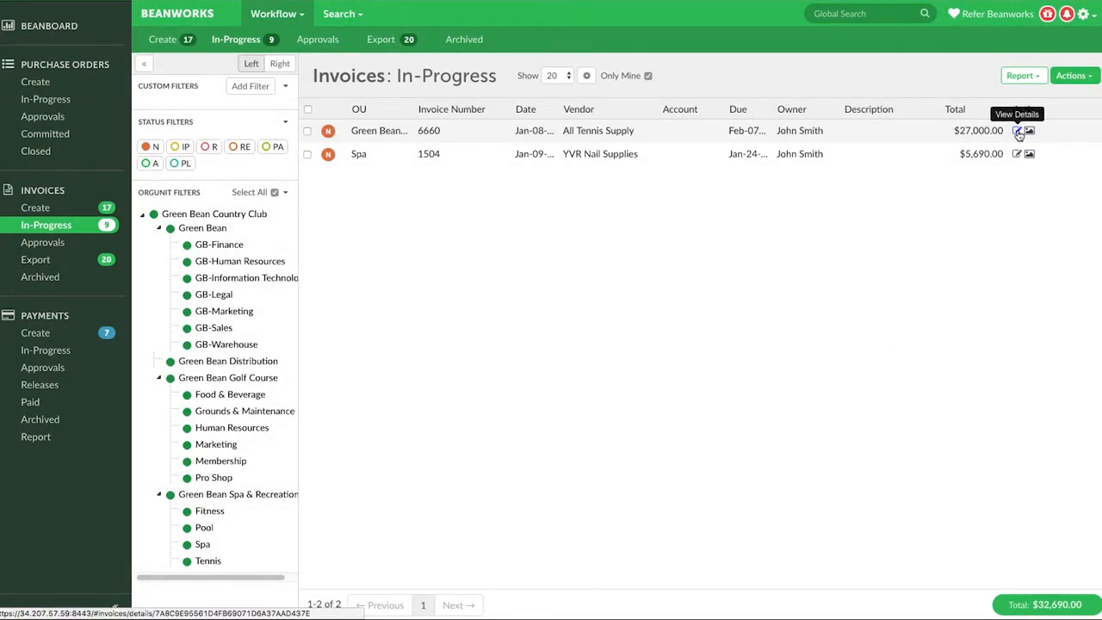
Review the All Tennis Supply invoice's details and return to the in-progress list
{"action": "left_click", "coordinate": [1018, 131]}
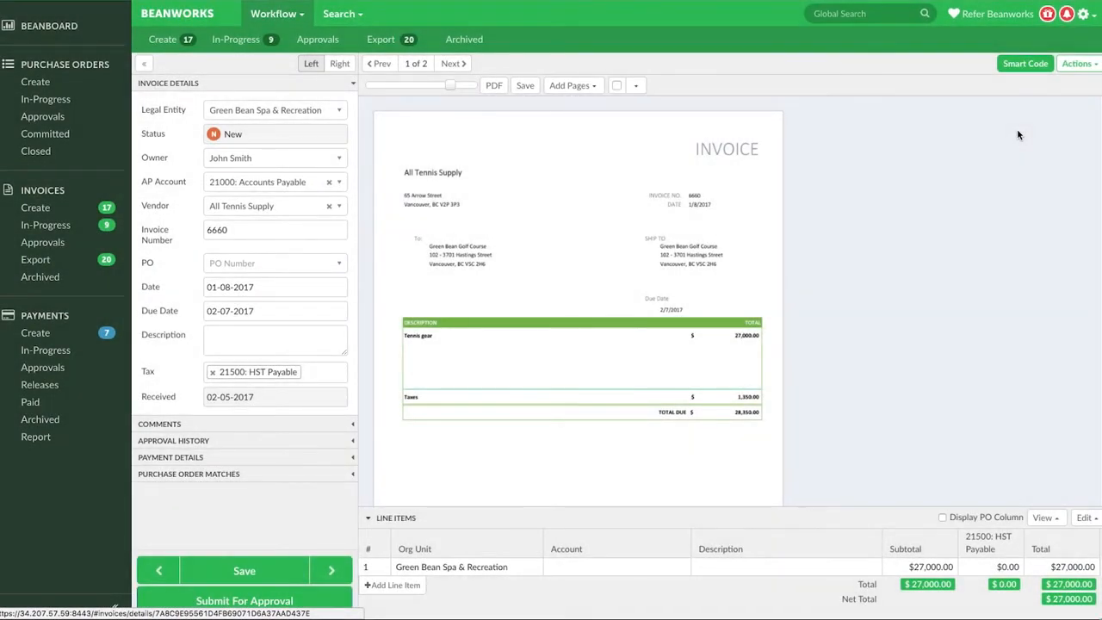
{"action": "left_click", "coordinate": [45, 224]}
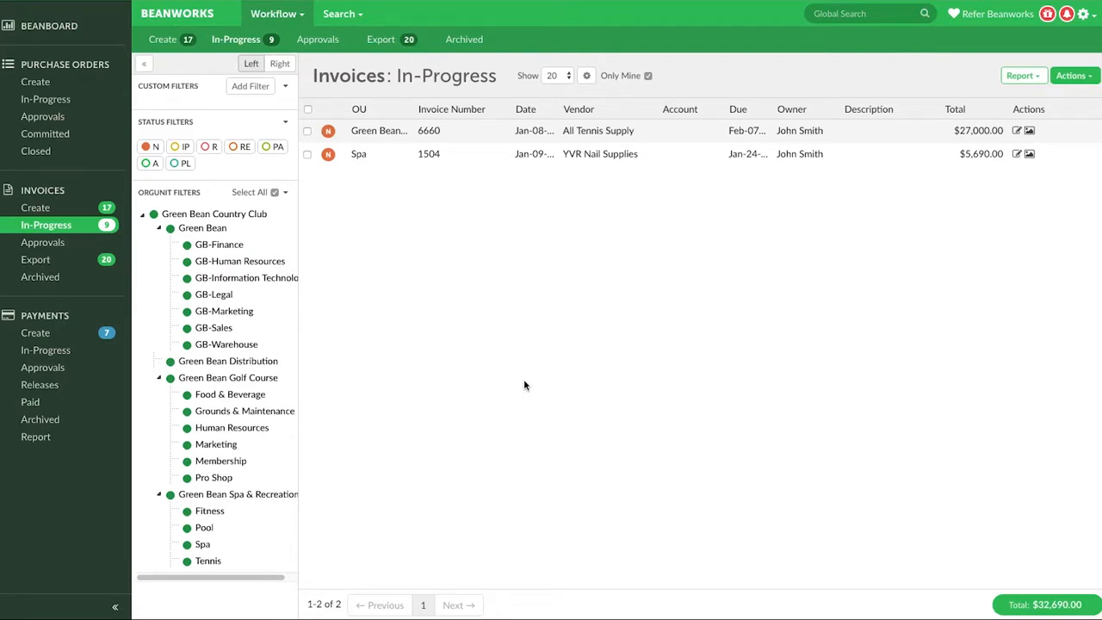
Create a new invoice from the uploaded scan's page in the Create queue
{"action": "left_click", "coordinate": [161, 40]}
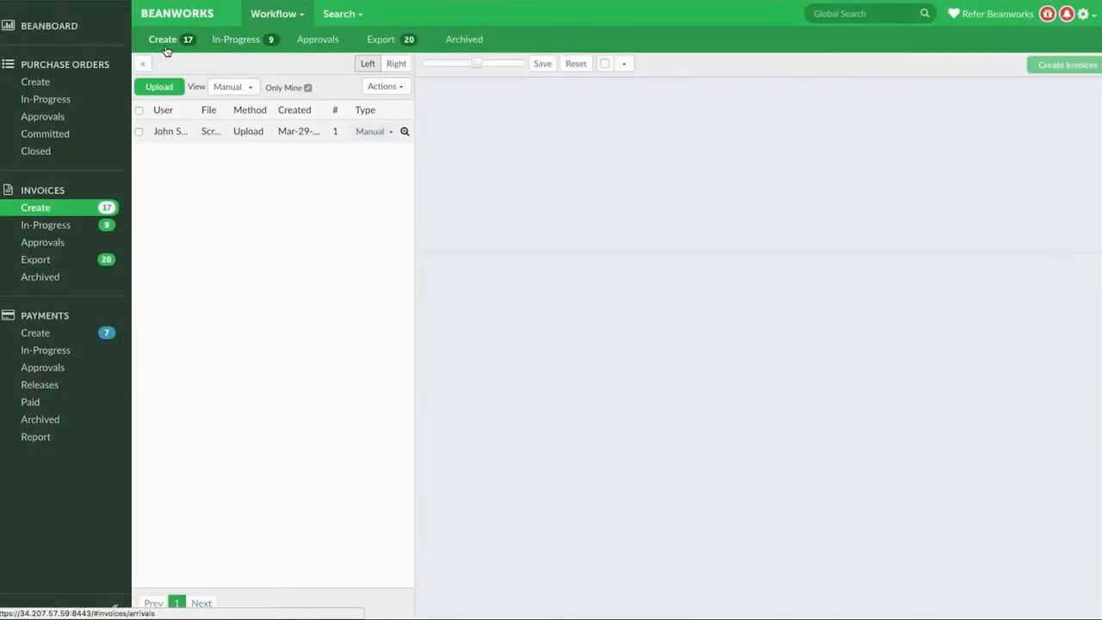
{"action": "left_click", "coordinate": [137, 131]}
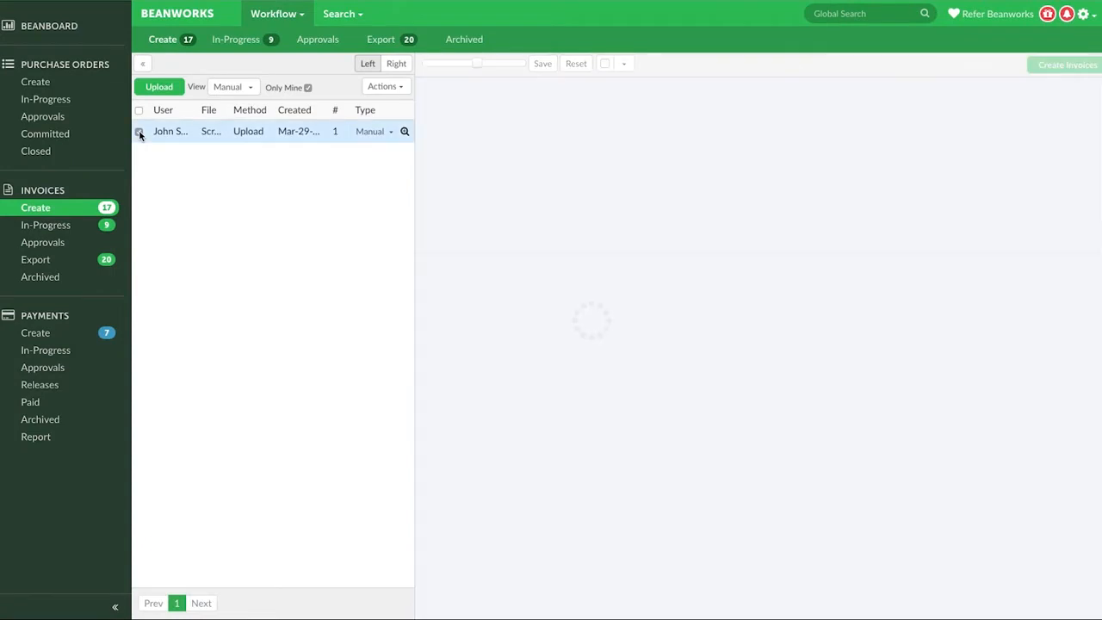
{"action": "left_click", "coordinate": [138, 131]}
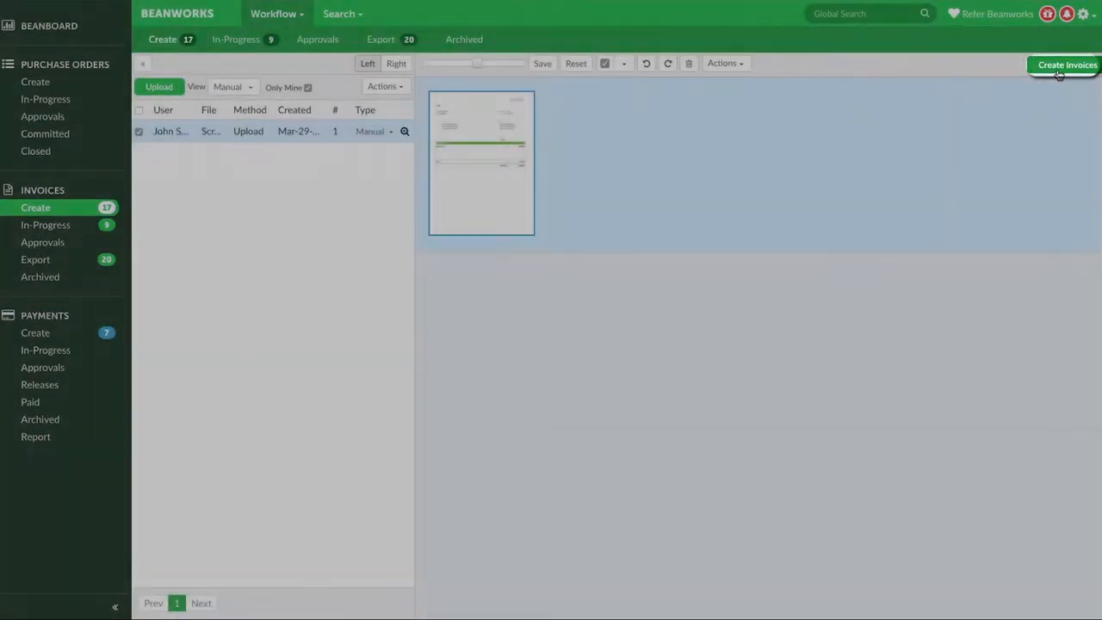
{"action": "left_click", "coordinate": [1067, 66]}
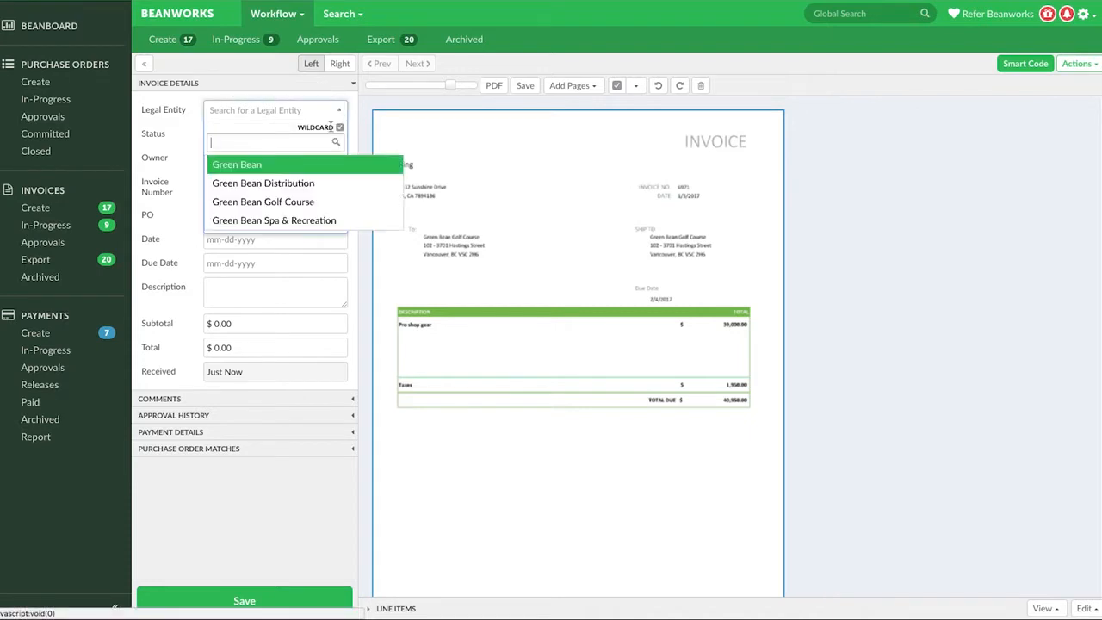
Set the legal entity to Green Bean Golf Course
{"action": "left_click", "coordinate": [261, 201]}
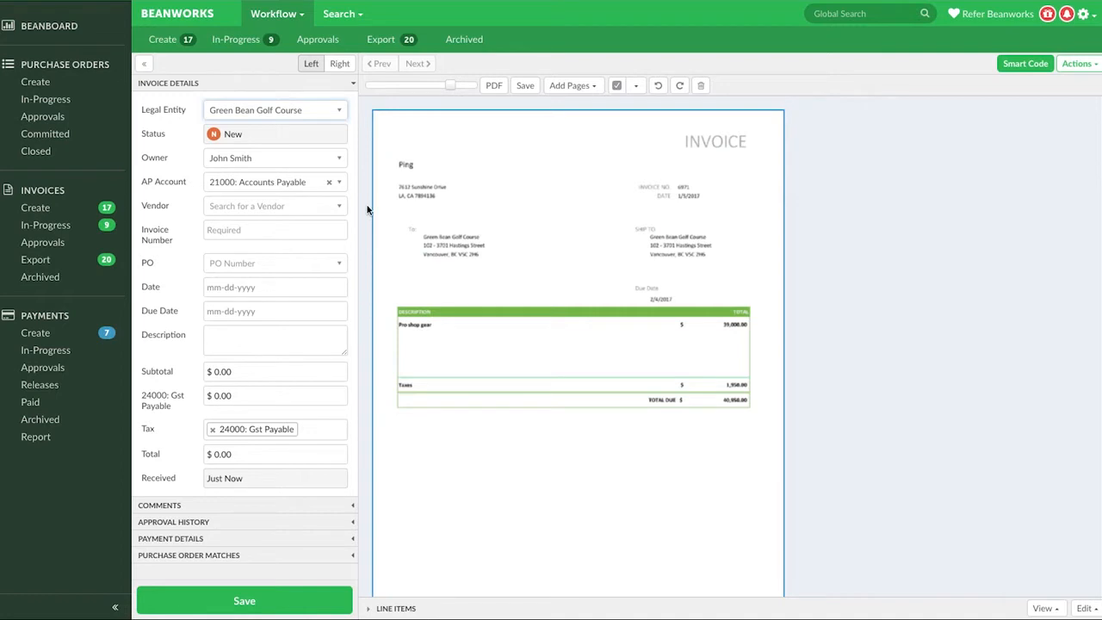
Search 'crisp' and set Crisp Linens as the invoice vendor
{"action": "left_click", "coordinate": [274, 205]}
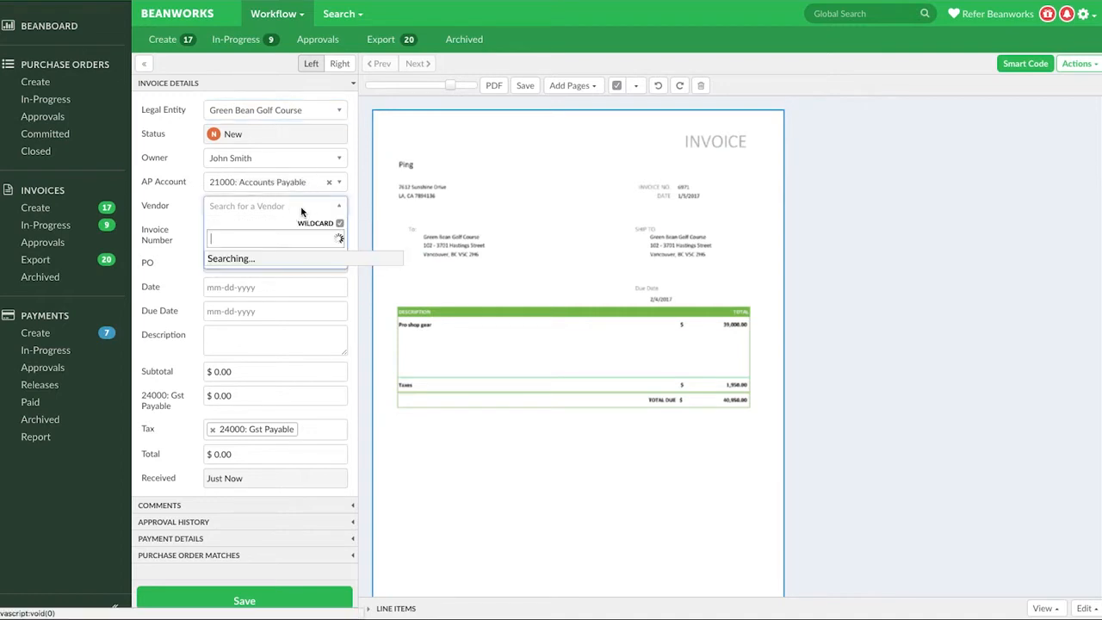
{"action": "type", "text": "c"}
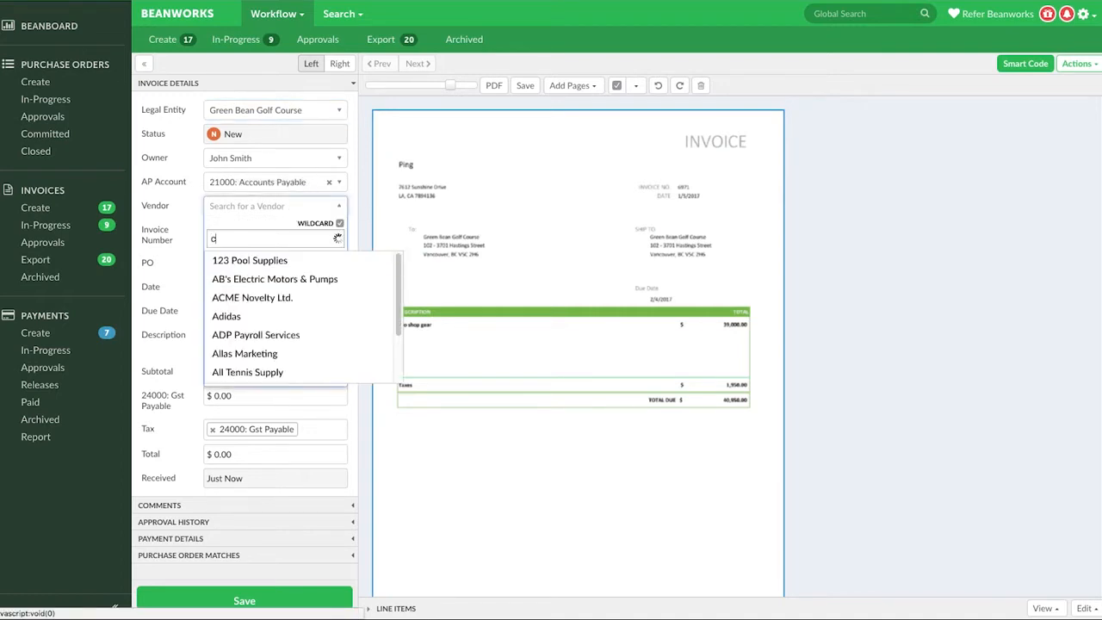
{"action": "type", "text": "risp"}
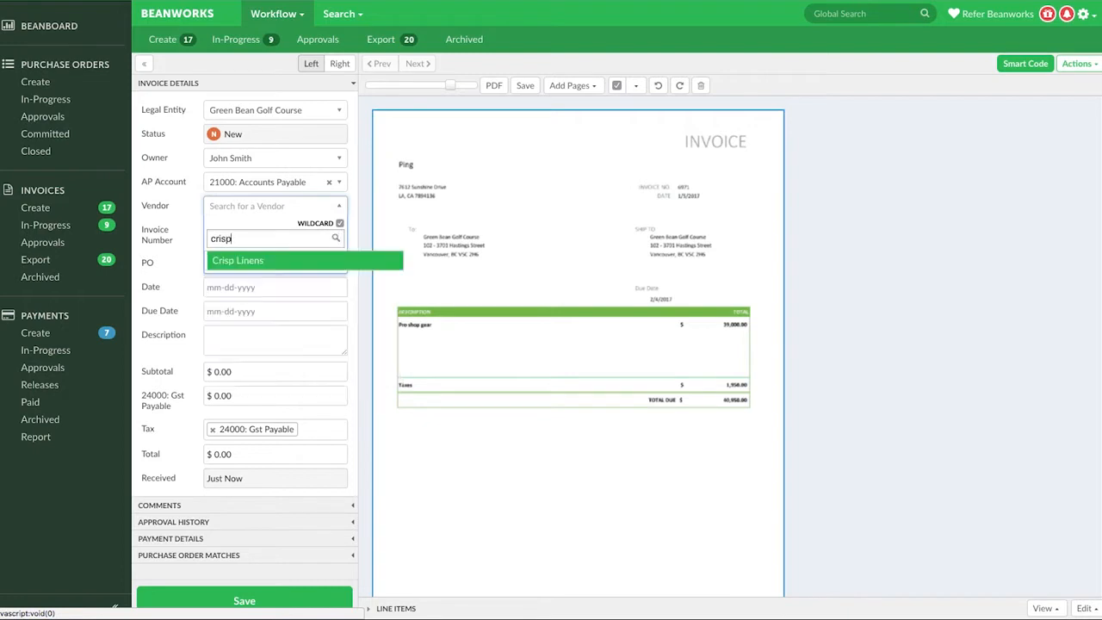
{"action": "mouse_move", "coordinate": [293, 226]}
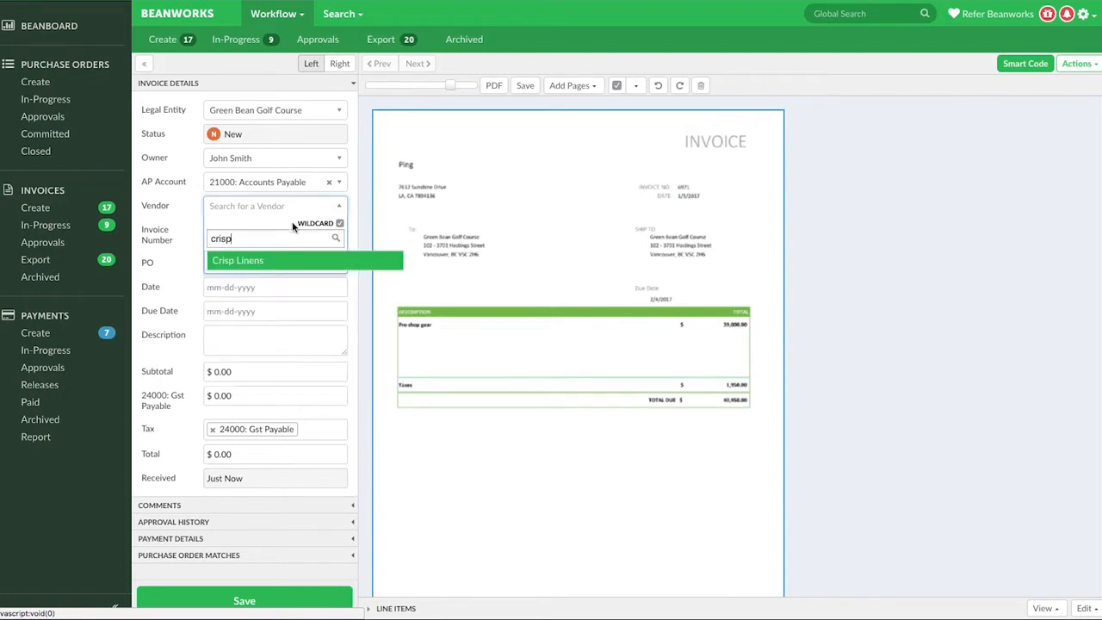
{"action": "left_click", "coordinate": [237, 260]}
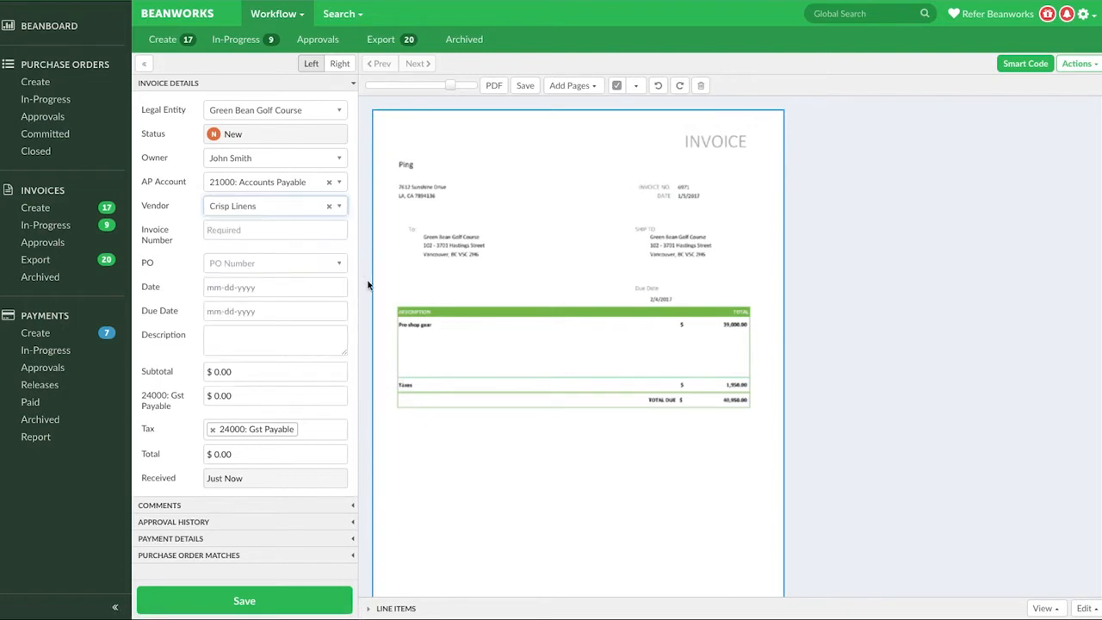
{"action": "type", "text": "crisp"}
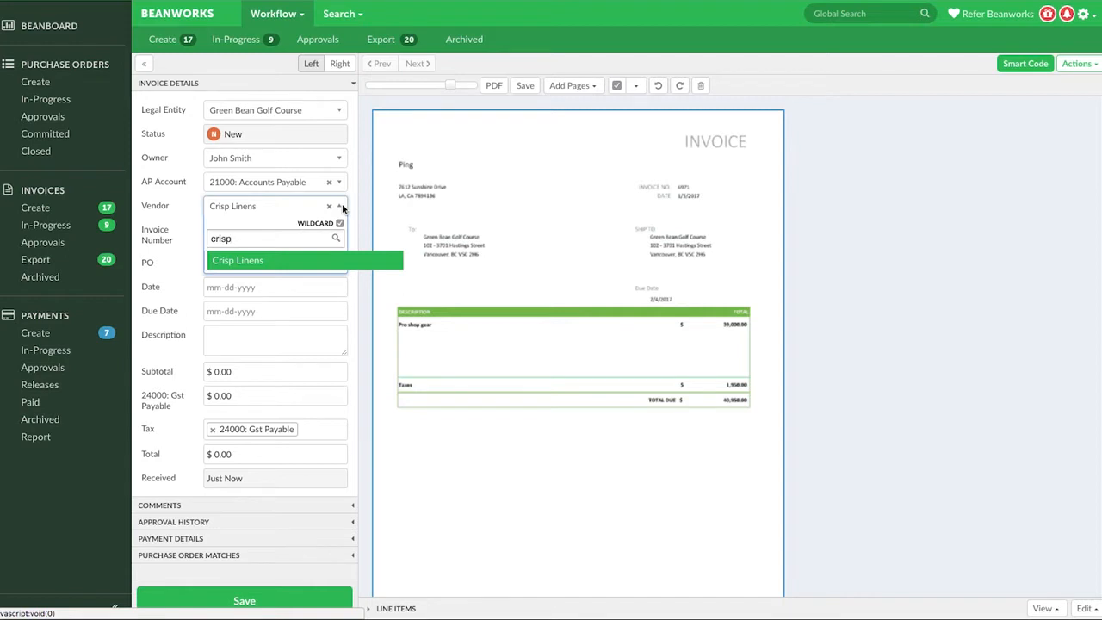
{"action": "left_click", "coordinate": [238, 260]}
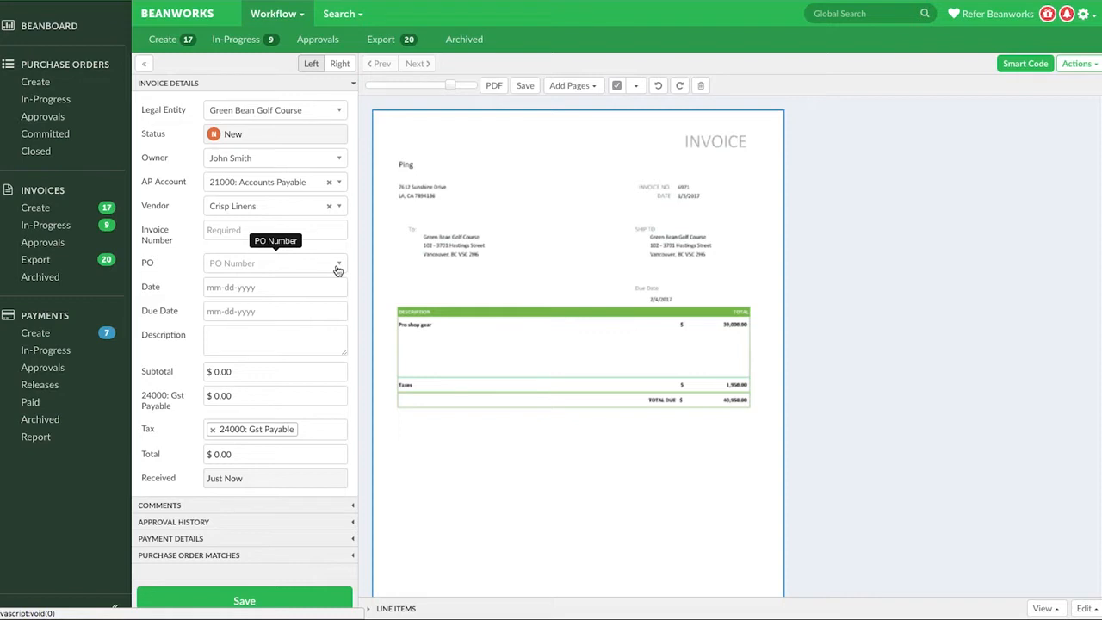
{"action": "mouse_move", "coordinate": [354, 268]}
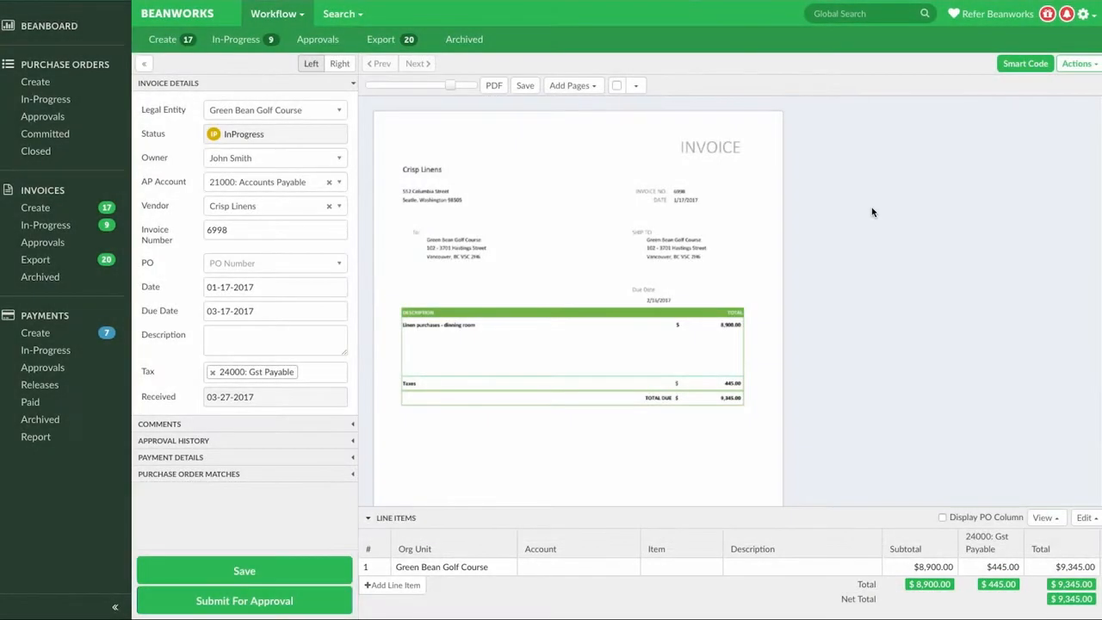
{"action": "mouse_move", "coordinate": [906, 200]}
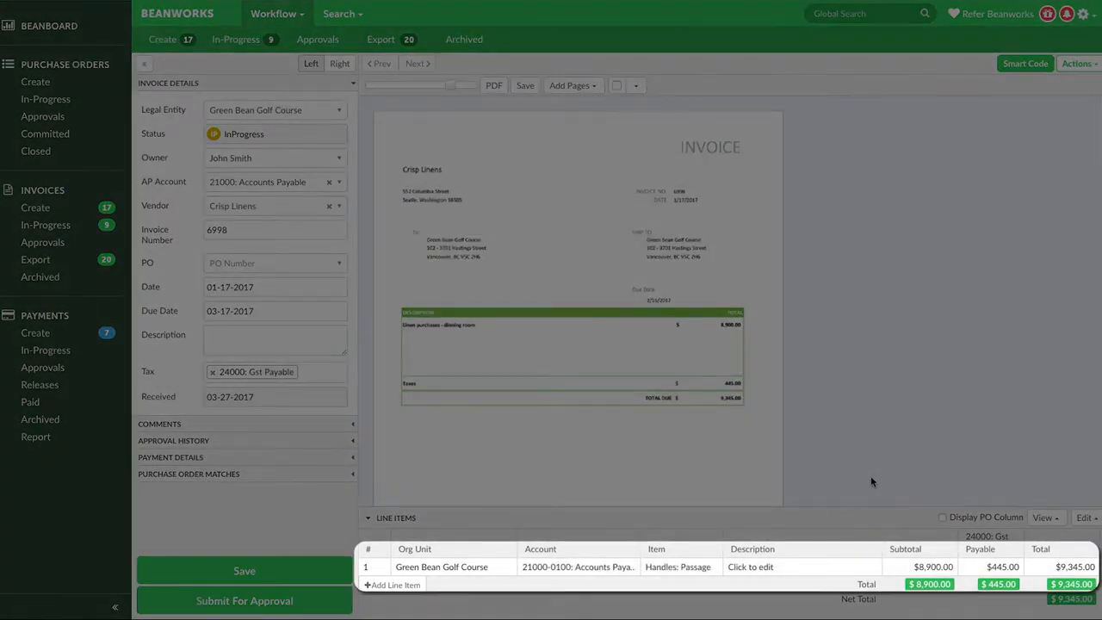
{"action": "mouse_move", "coordinate": [868, 496]}
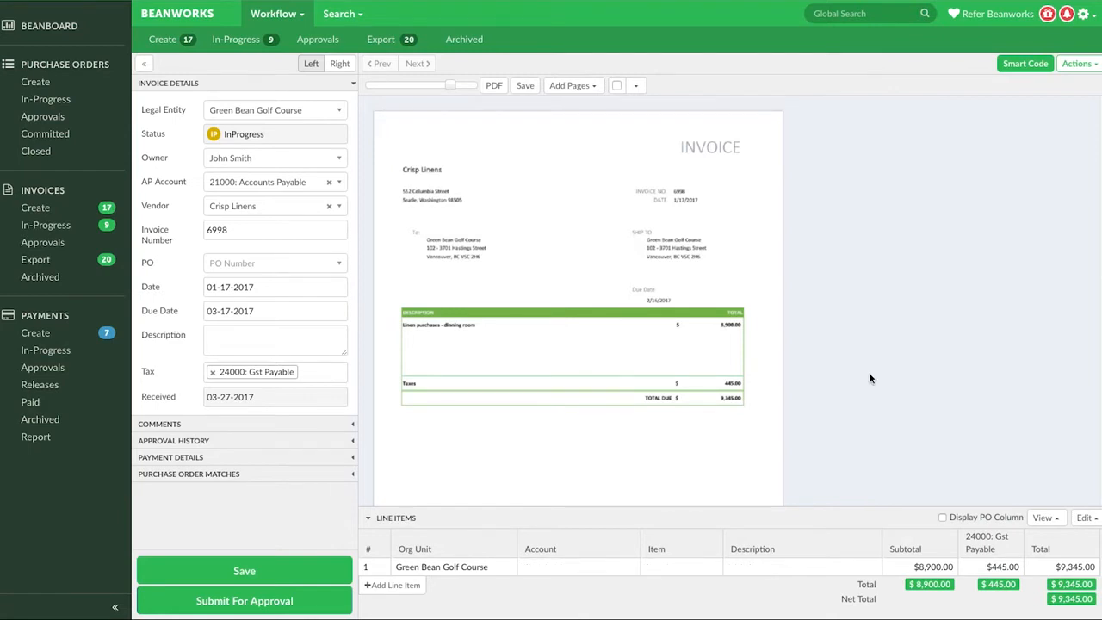
Add a second line with Tab and a third via Add Line Item
{"action": "left_click", "coordinate": [920, 566]}
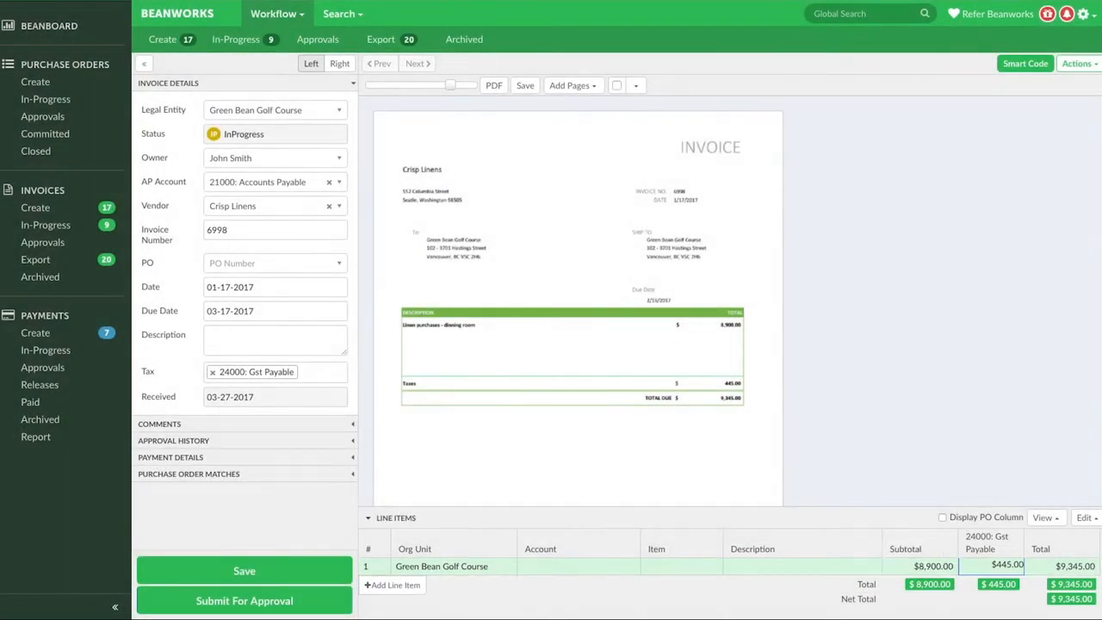
{"action": "key", "text": "Tab"}
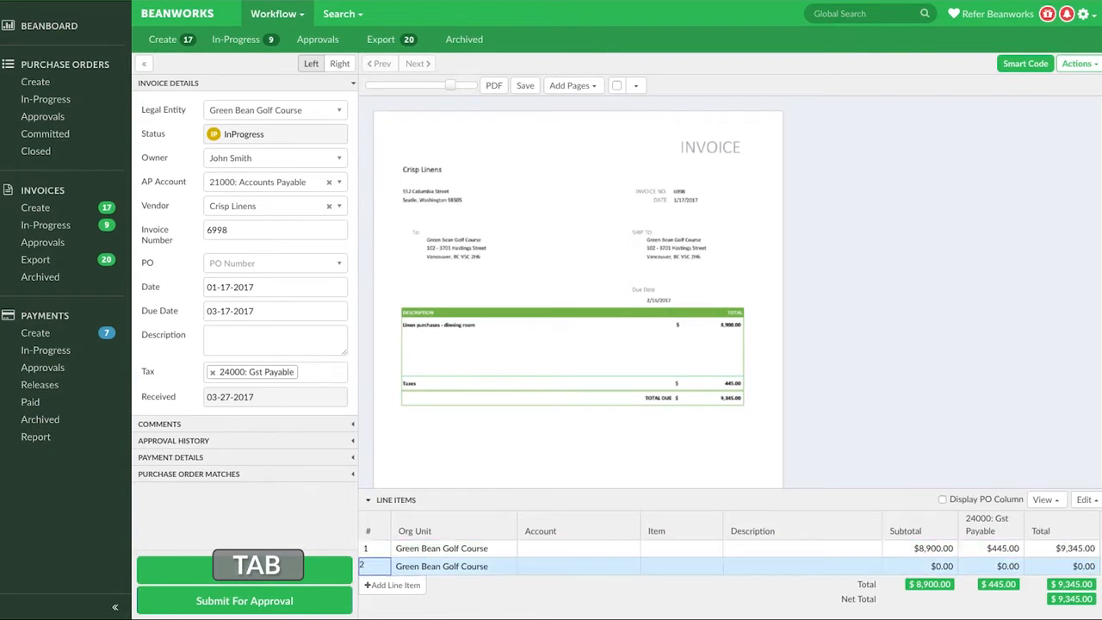
{"action": "key", "text": "Tab"}
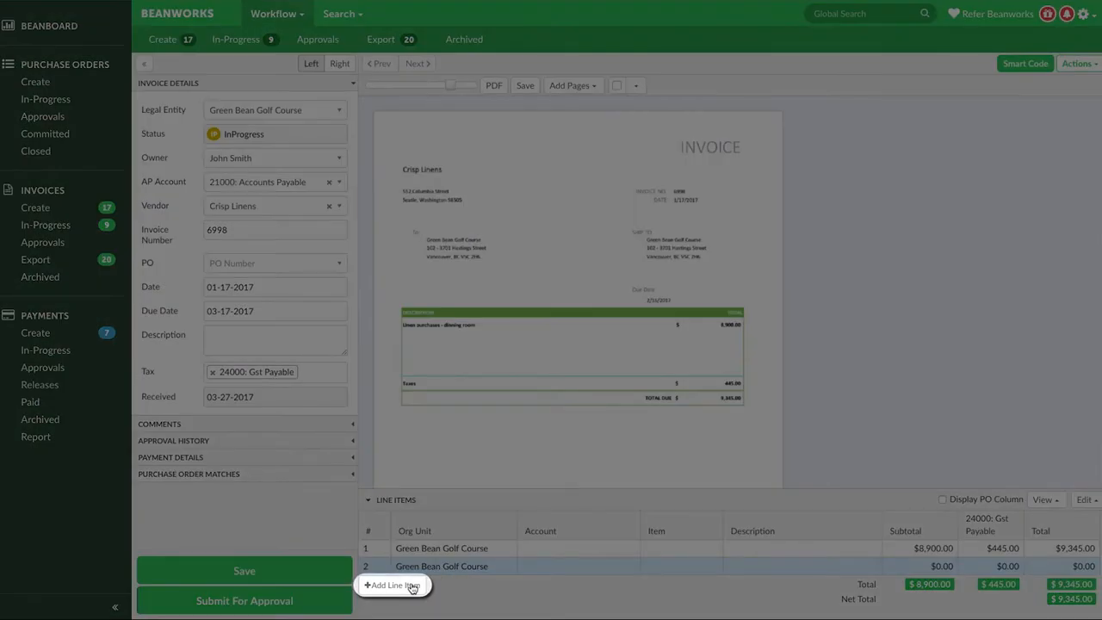
{"action": "left_click", "coordinate": [393, 586]}
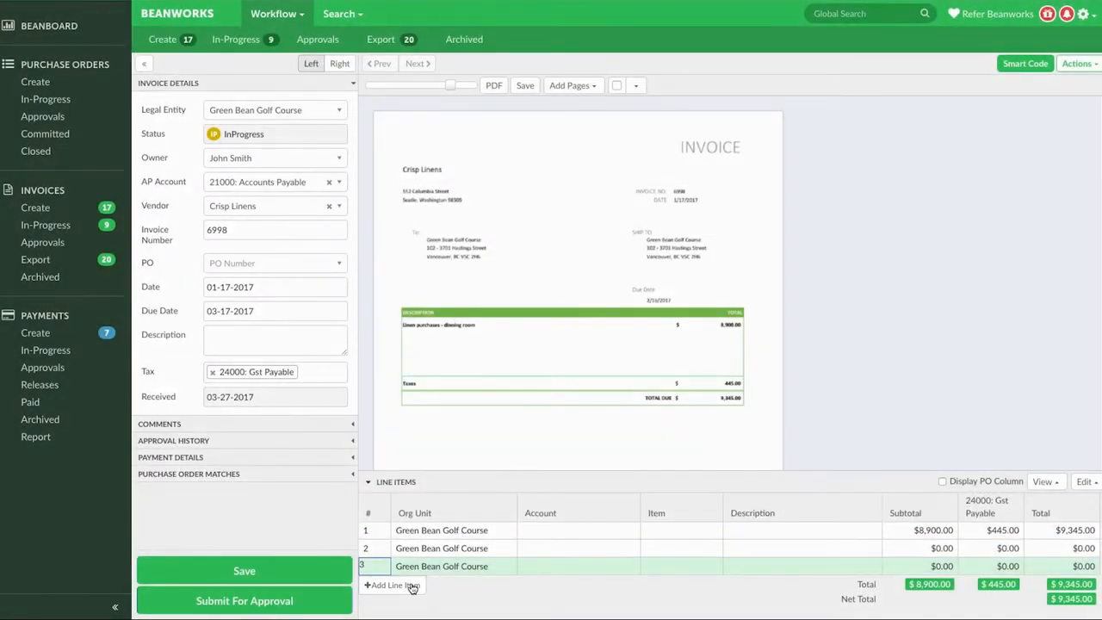
{"action": "mouse_move", "coordinate": [472, 593]}
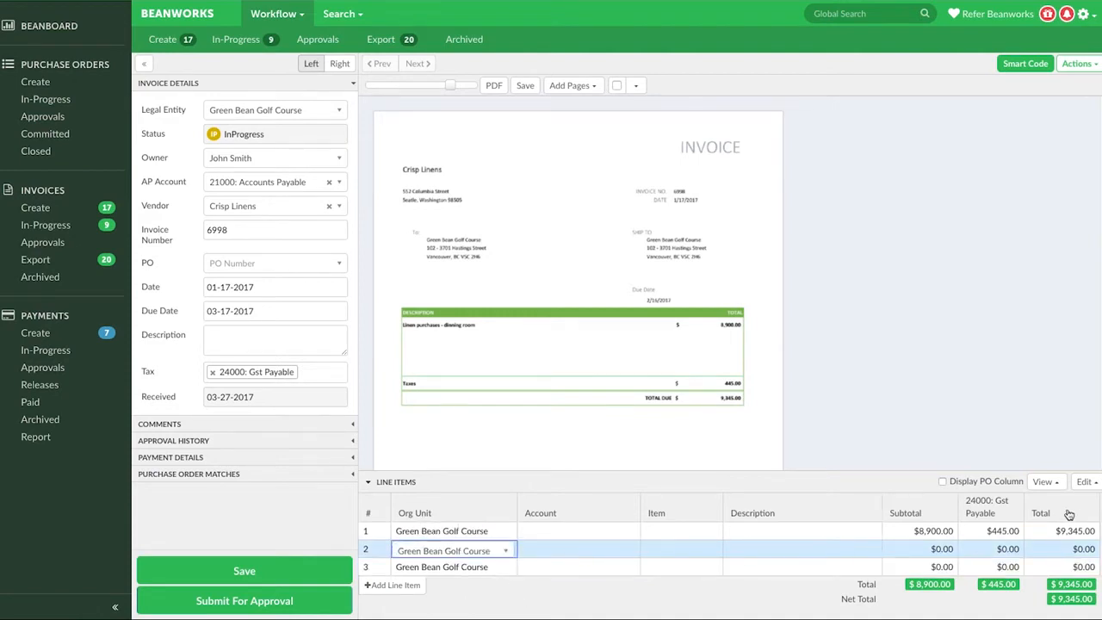
Insert a row below the selected line, then select blank rows 2 through 5
{"action": "left_click", "coordinate": [1084, 482]}
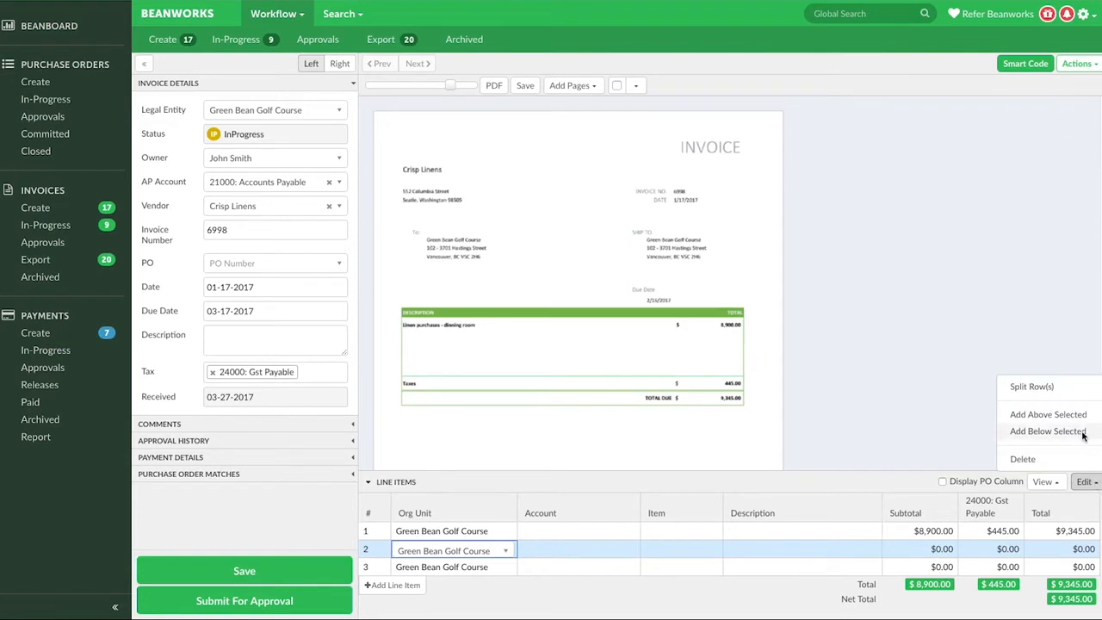
{"action": "left_click", "coordinate": [1047, 431]}
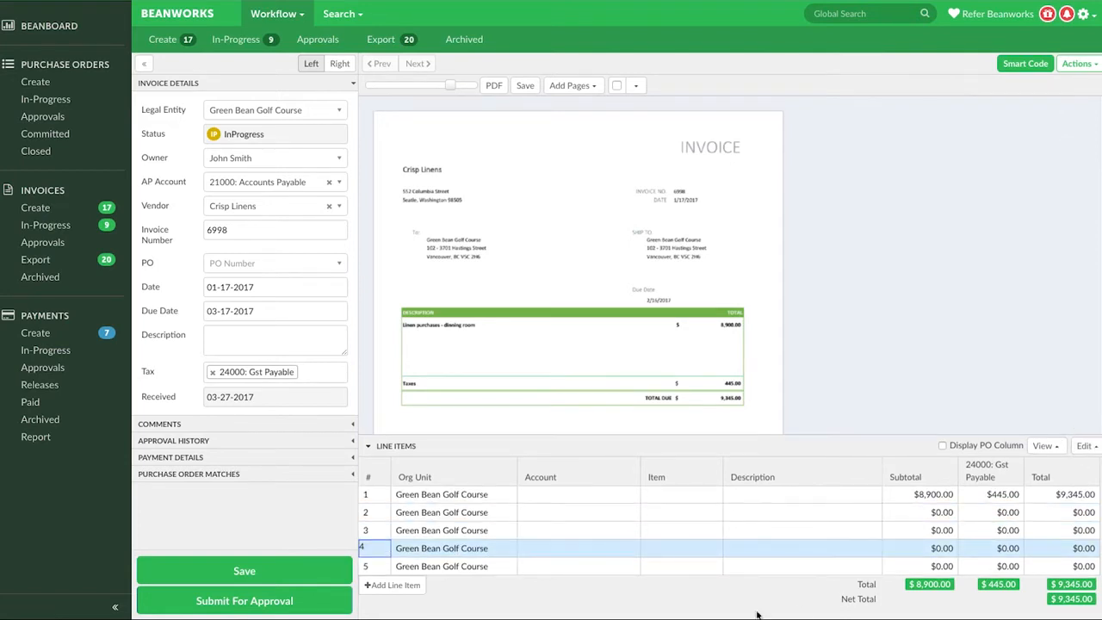
{"action": "left_click", "coordinate": [441, 513]}
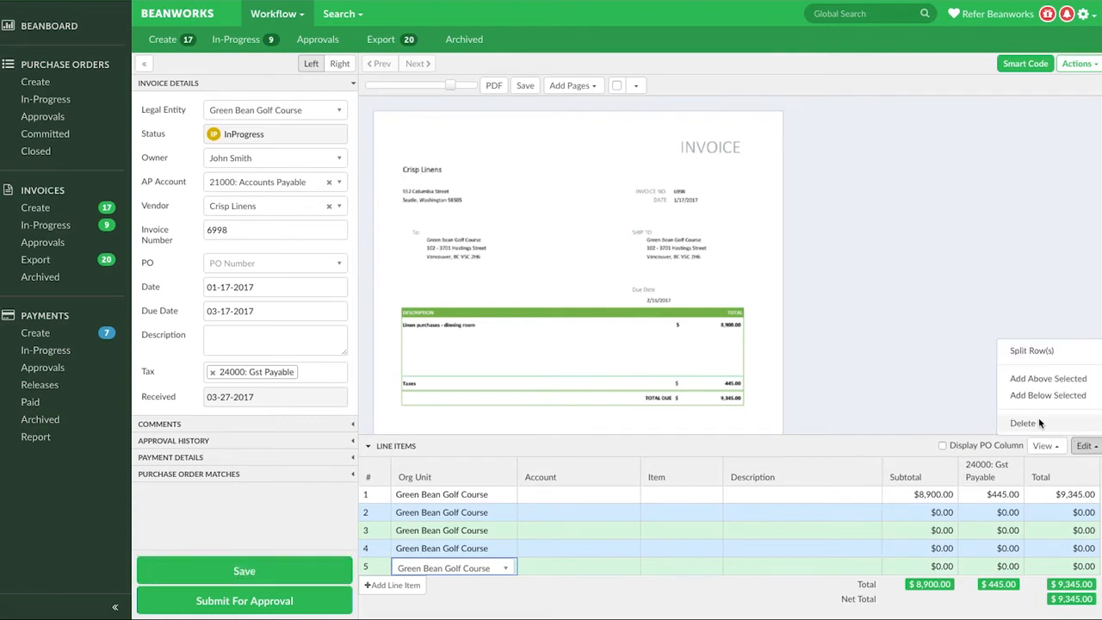
Delete the four blank rows, leaving one $9,345.00 Accounts Payable / Handles: Passage line
{"action": "left_click", "coordinate": [1023, 424]}
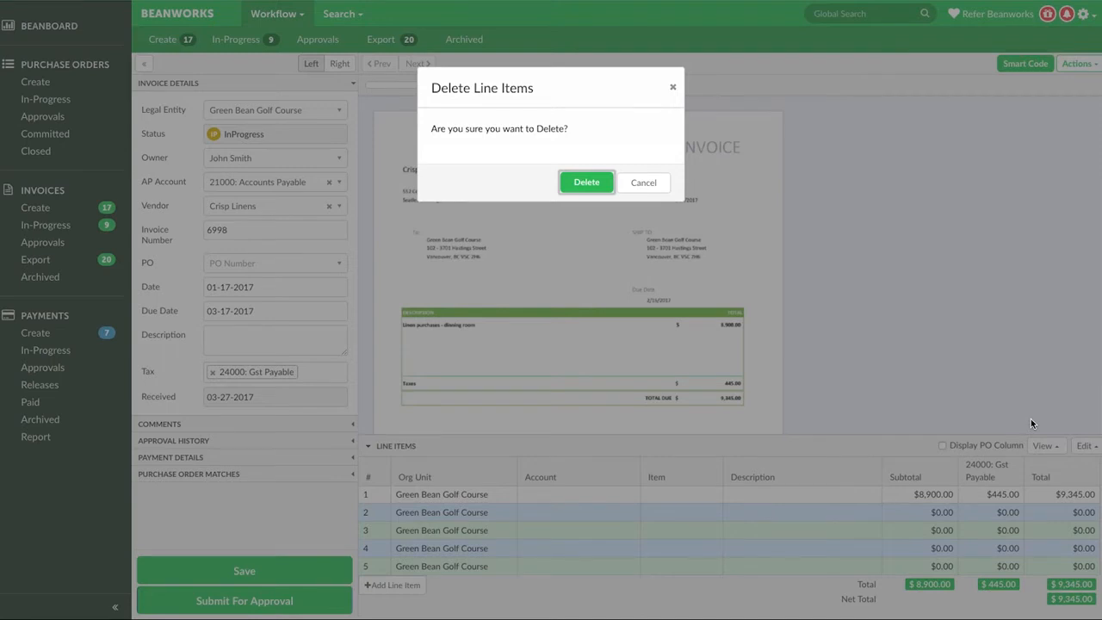
{"action": "left_click", "coordinate": [585, 183]}
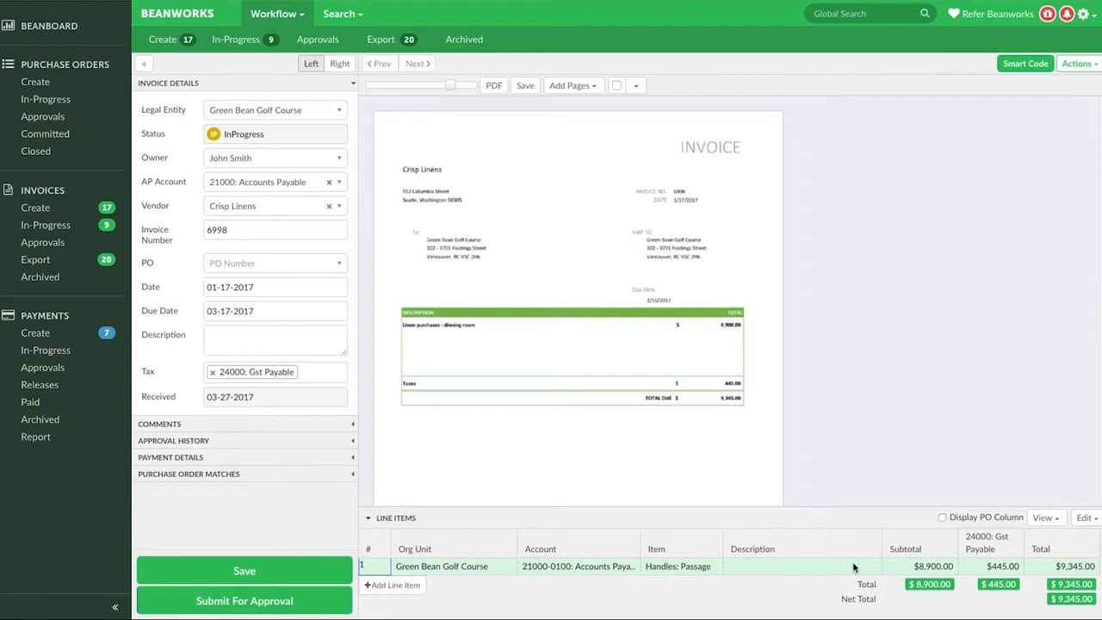
Split the $9,345.00 line 50/25/25 by percentage with coding copied to the new lines
{"action": "left_click", "coordinate": [1085, 516]}
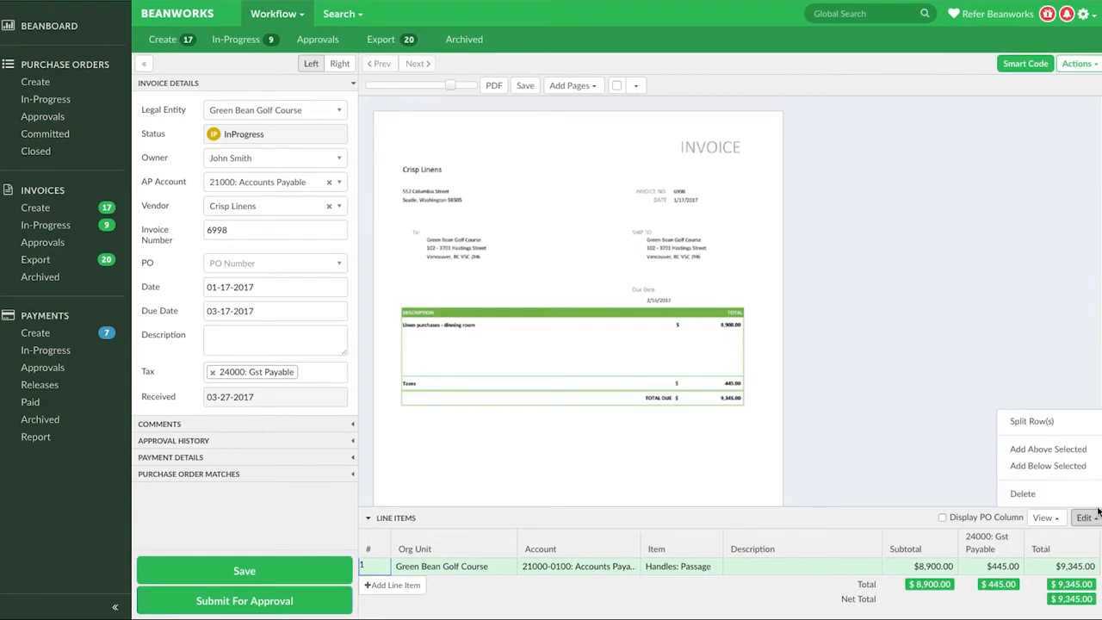
{"action": "left_click", "coordinate": [1029, 420]}
{"action": "type", "text": "50"}
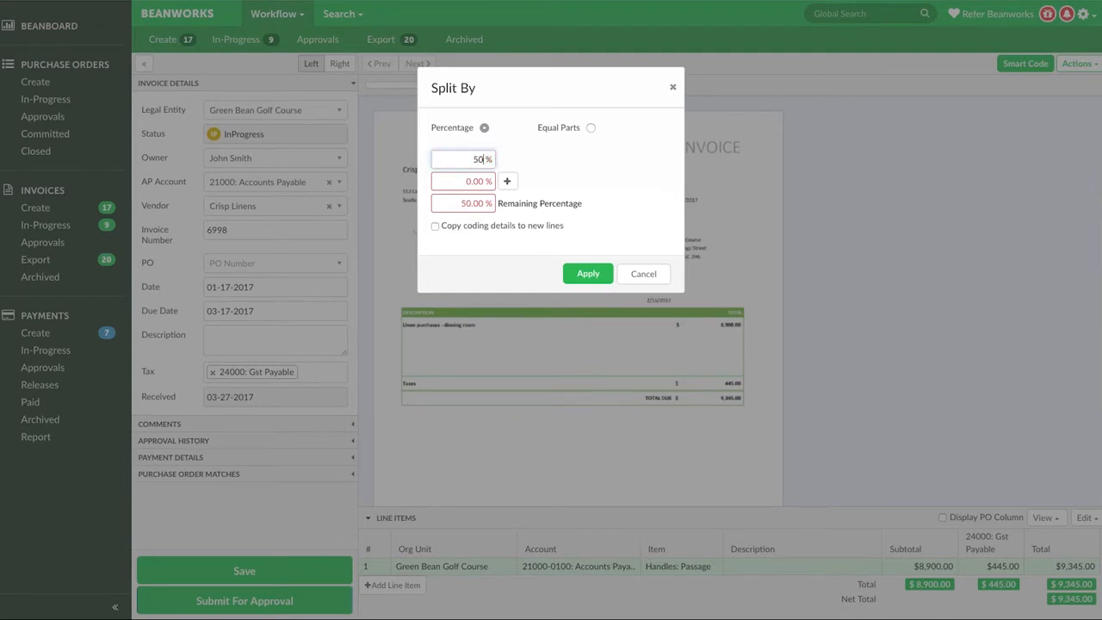
{"action": "type", "text": "2"}
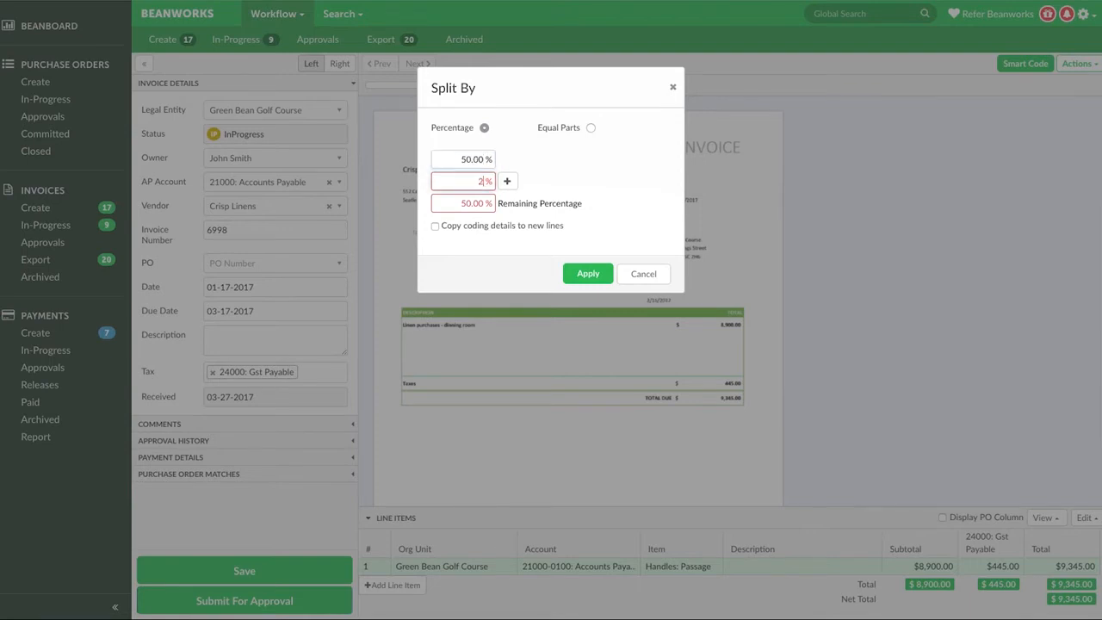
{"action": "type", "text": "25.00"}
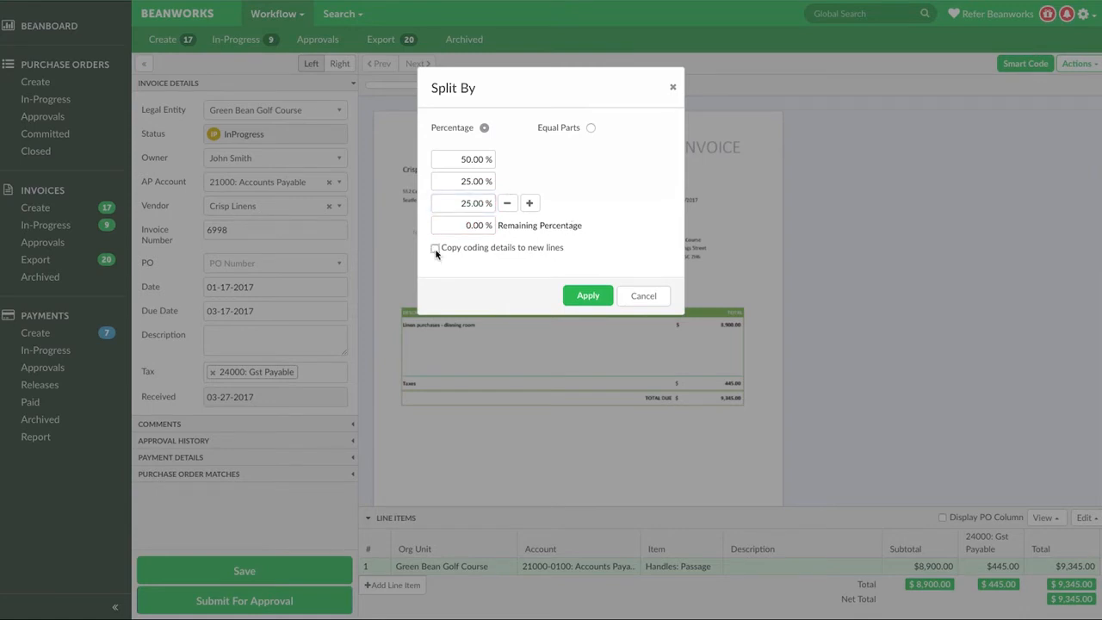
{"action": "left_click", "coordinate": [434, 248]}
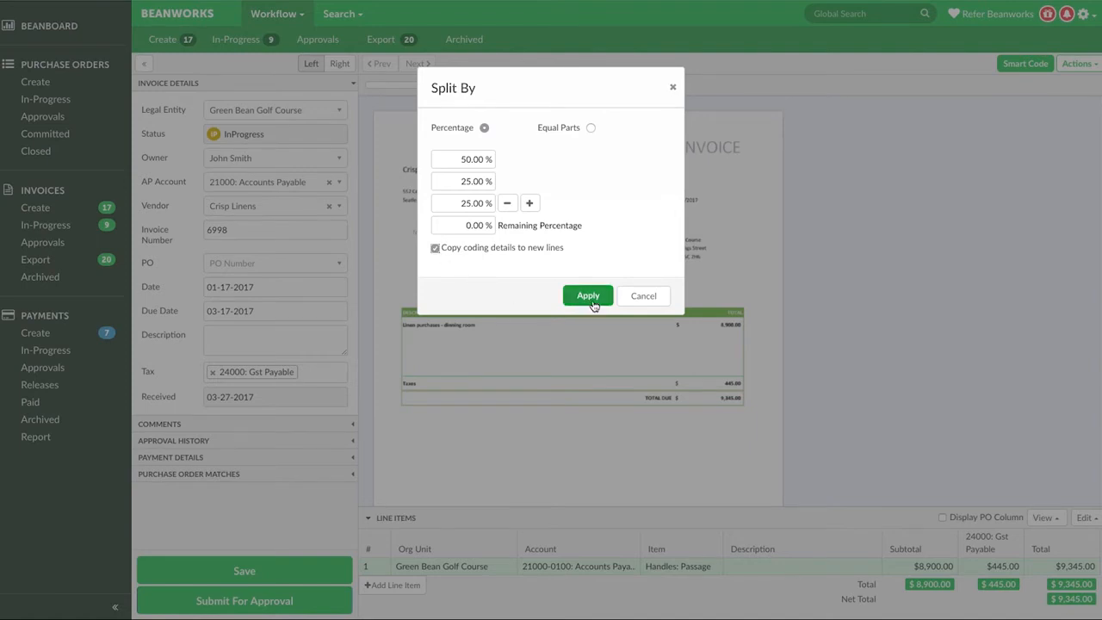
{"action": "left_click", "coordinate": [589, 296]}
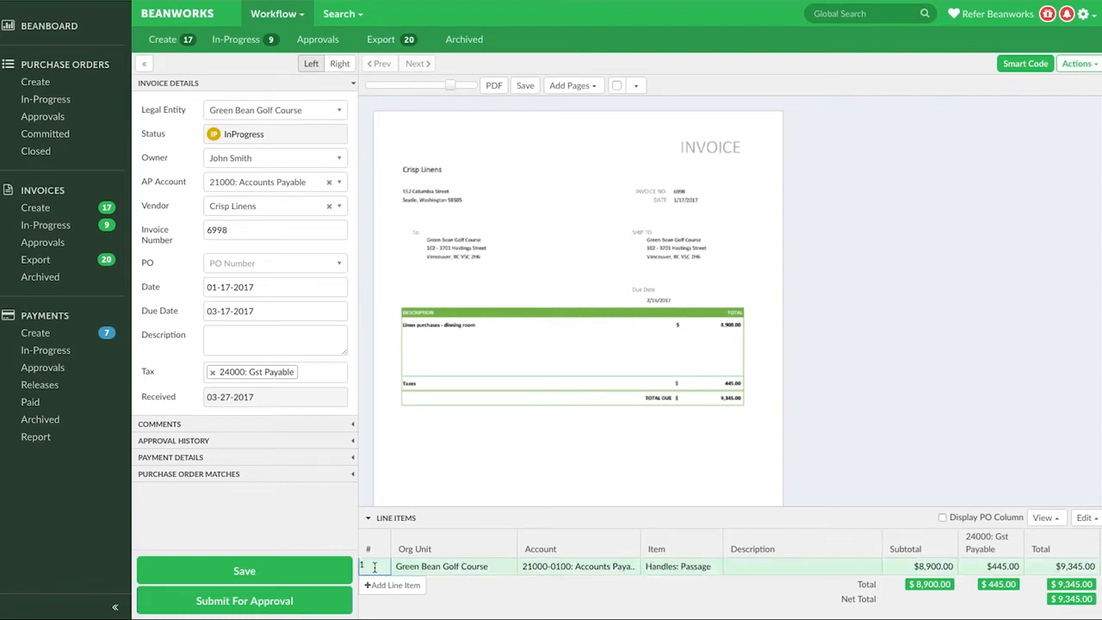
Split the $9,345.00 line into 4 equal parts via Split Row(s)
{"action": "left_click", "coordinate": [1085, 516]}
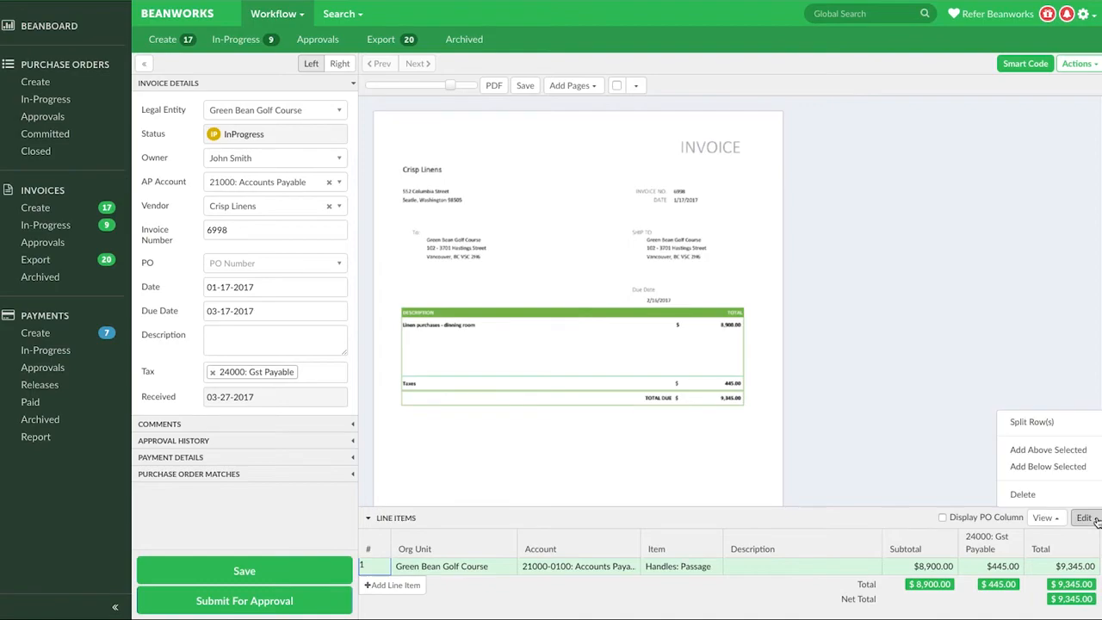
{"action": "left_click", "coordinate": [1031, 421]}
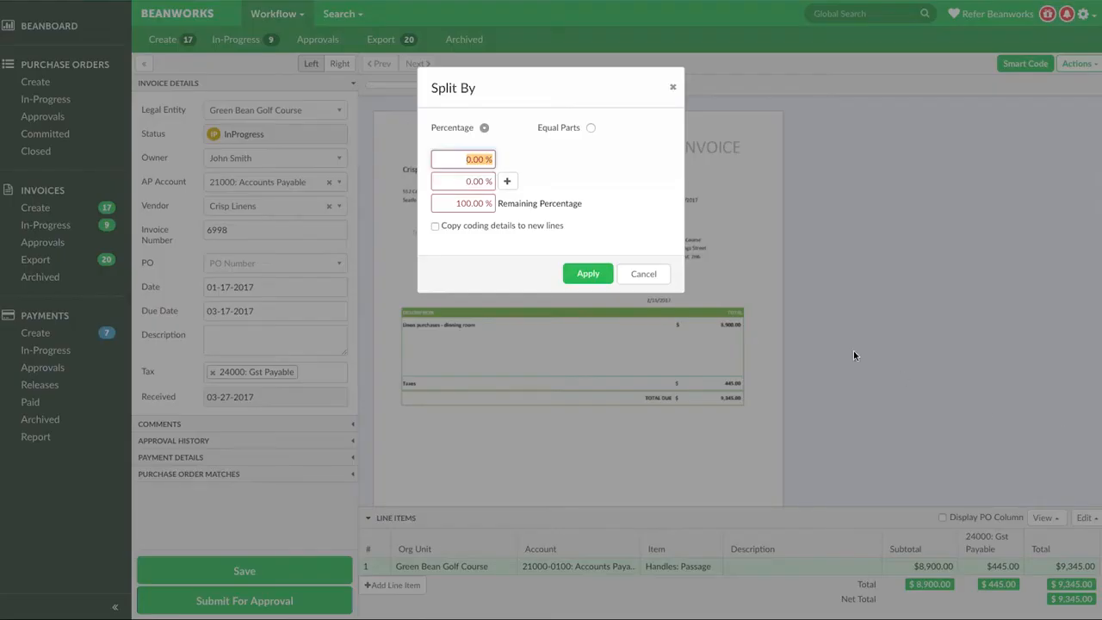
{"action": "left_click", "coordinate": [591, 127]}
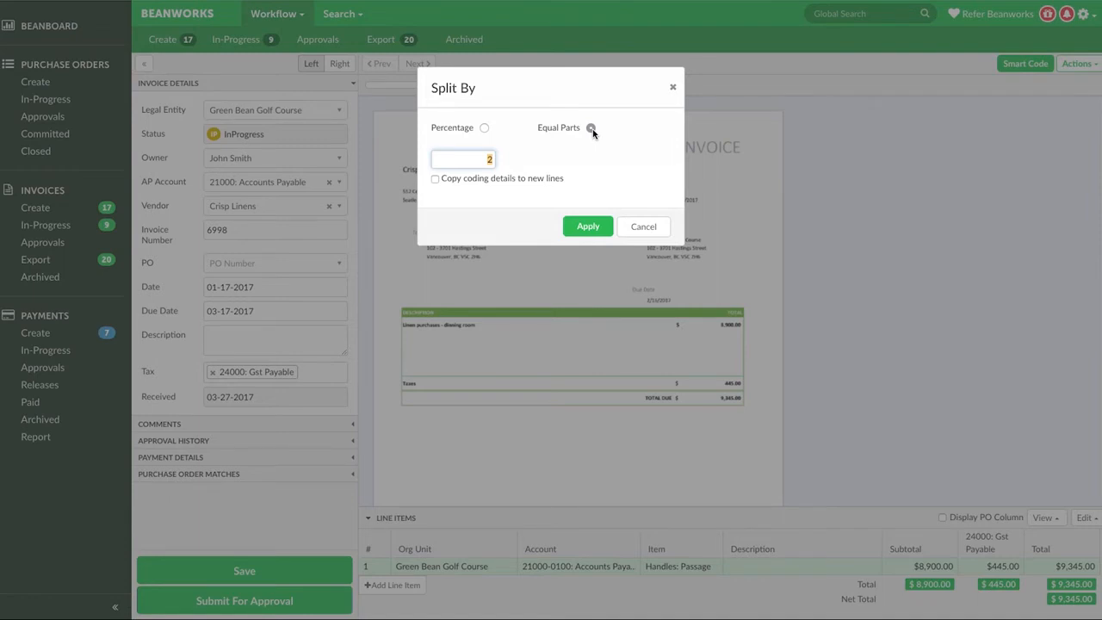
{"action": "type", "text": "4"}
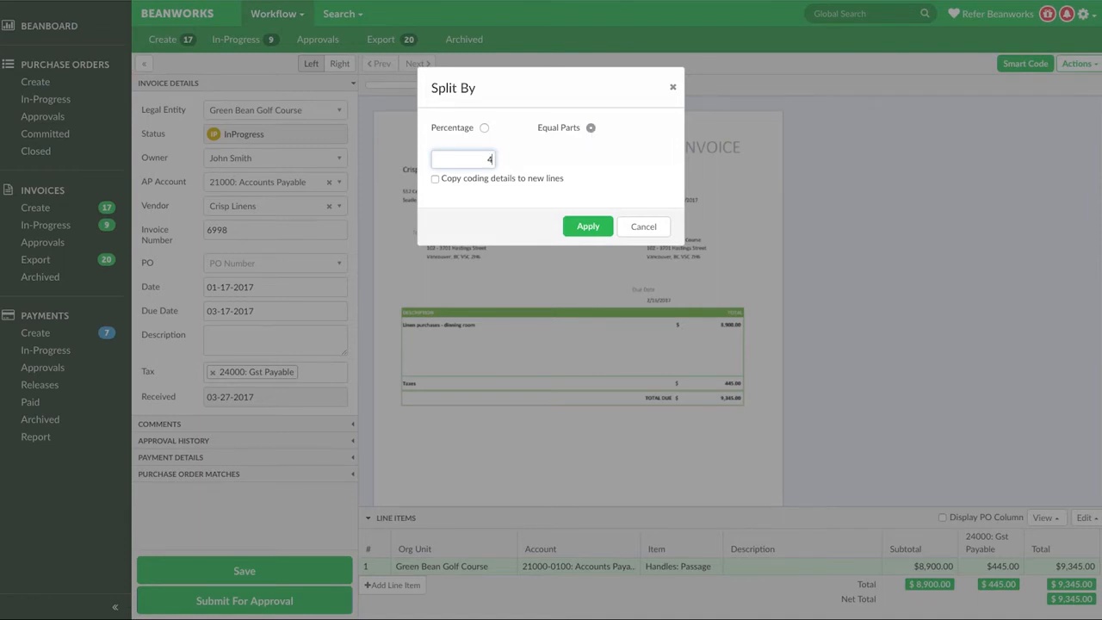
{"action": "left_click", "coordinate": [644, 225]}
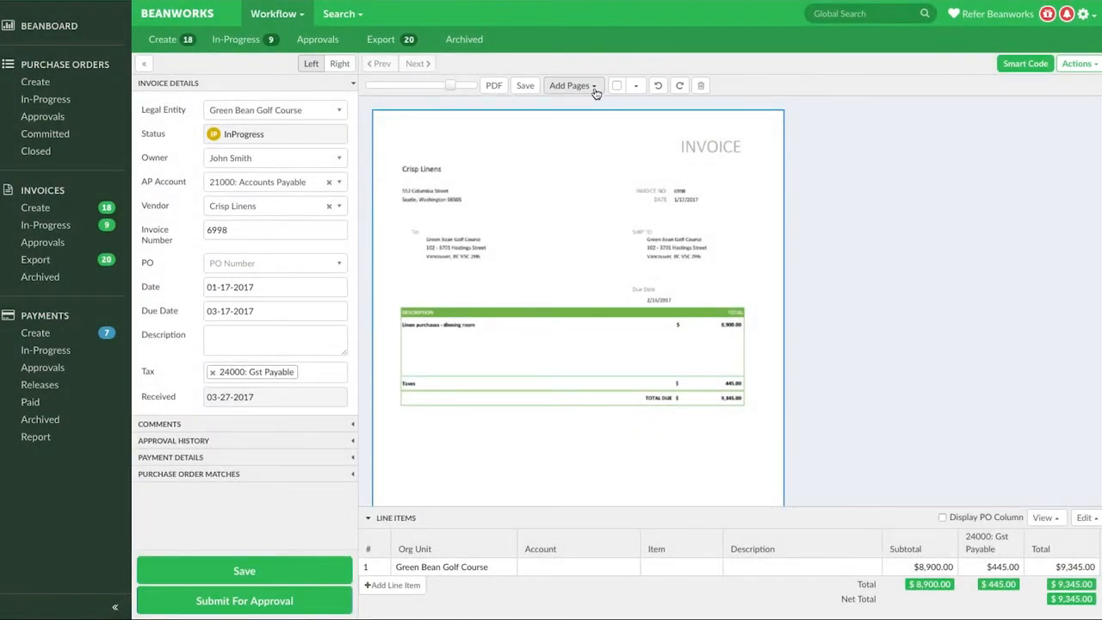
Start adding Backup pages to the invoice from Add Pages
{"action": "left_click", "coordinate": [572, 86]}
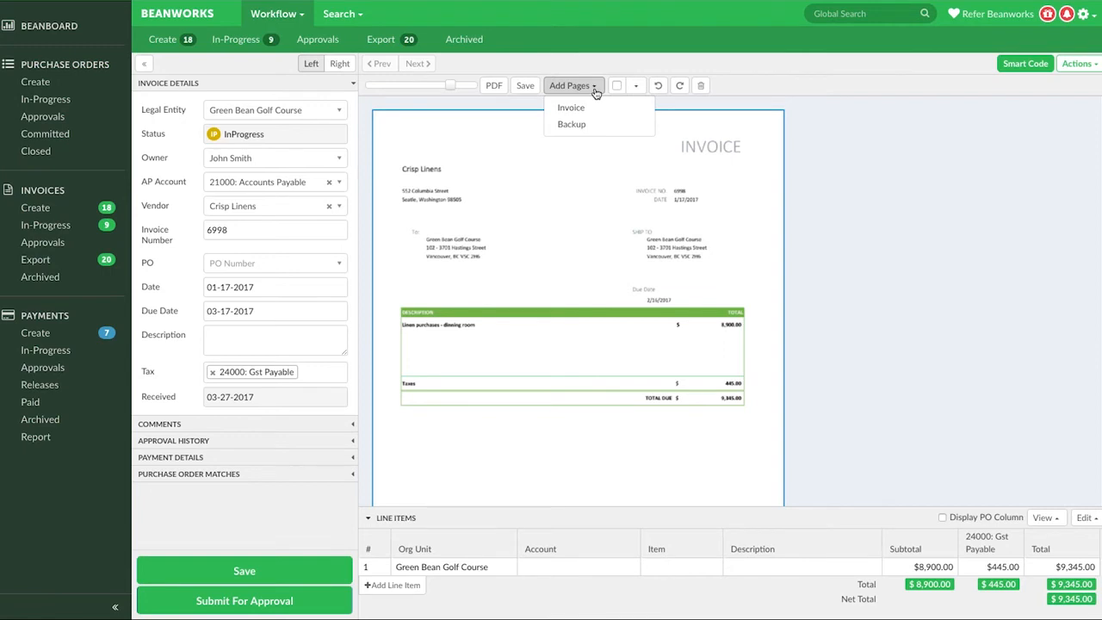
{"action": "mouse_move", "coordinate": [571, 107]}
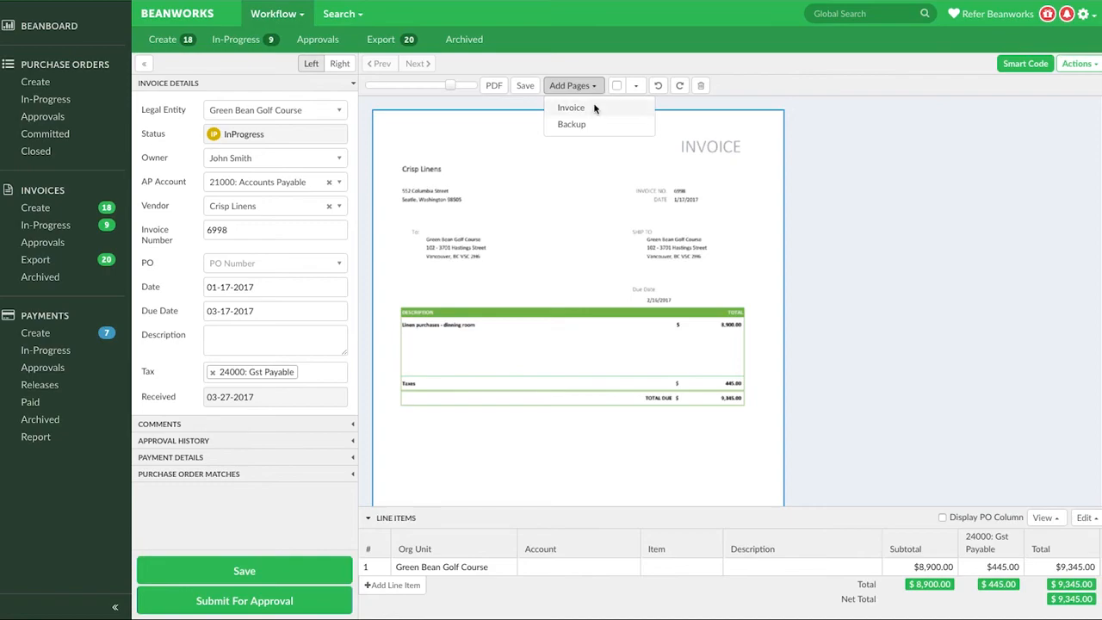
{"action": "left_click", "coordinate": [572, 124]}
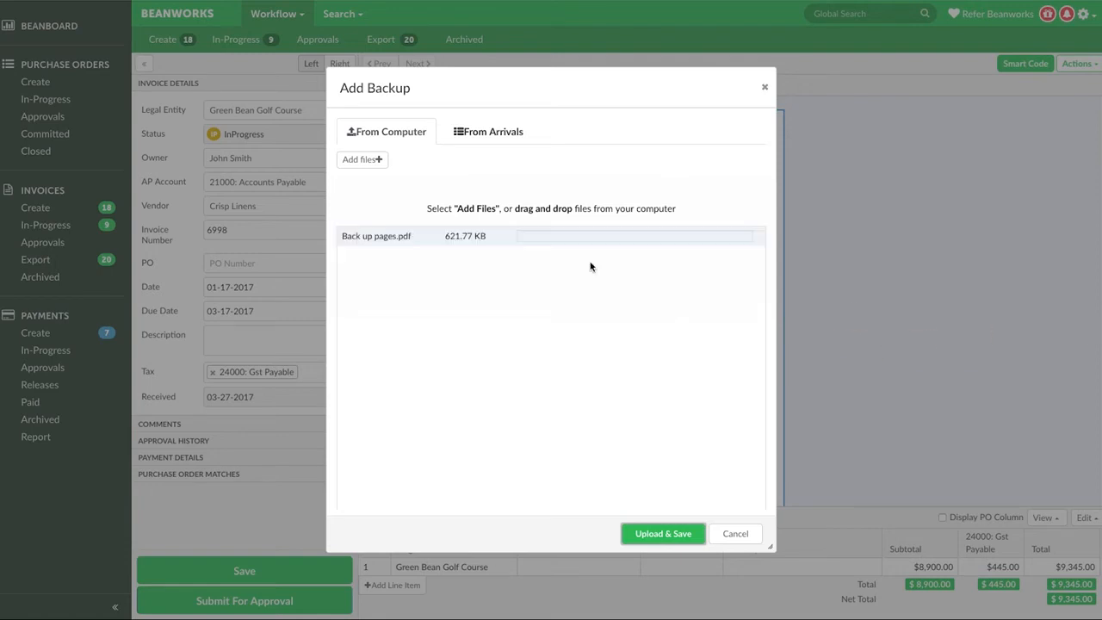
Upload and save Back-up pages.pdf as backup pages of the invoice
{"action": "left_click", "coordinate": [662, 533]}
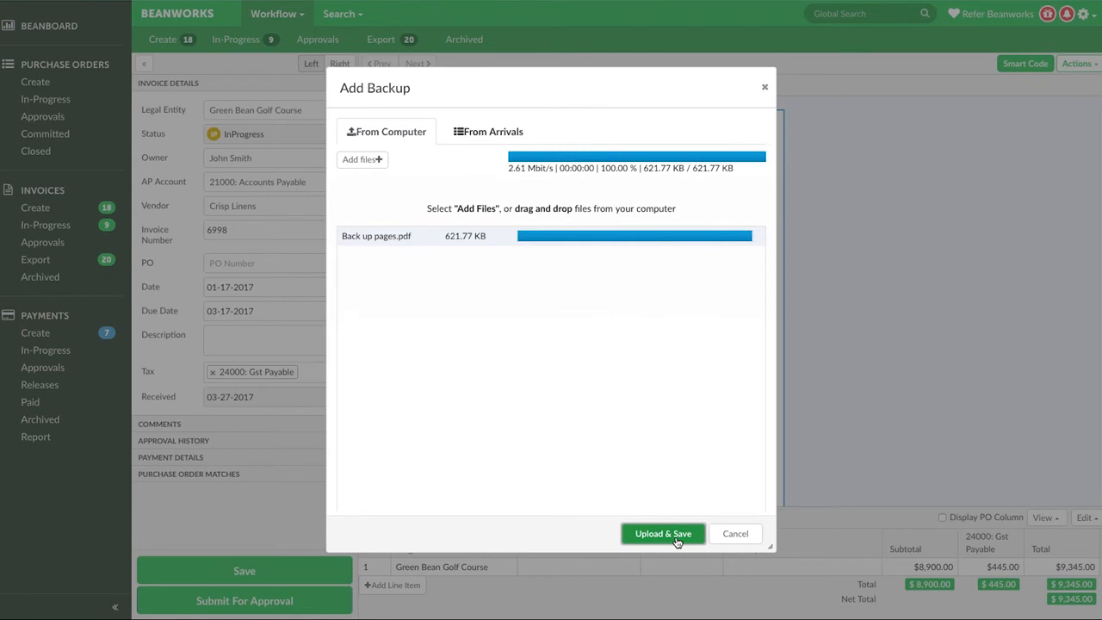
{"action": "left_click", "coordinate": [663, 534]}
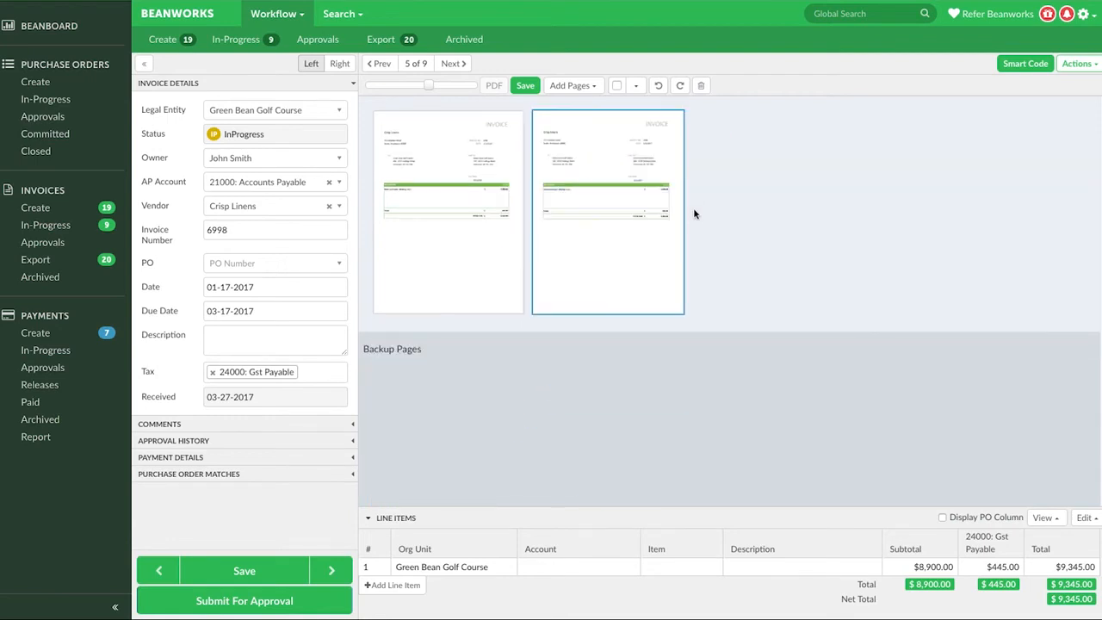
{"action": "mouse_move", "coordinate": [697, 232]}
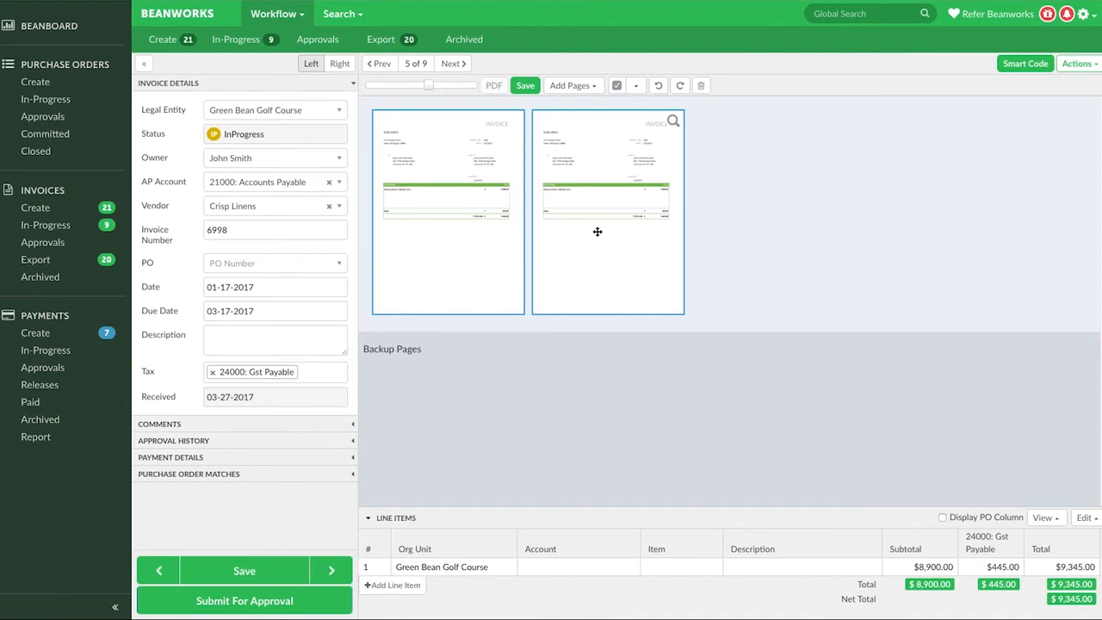
{"action": "mouse_move", "coordinate": [620, 207]}
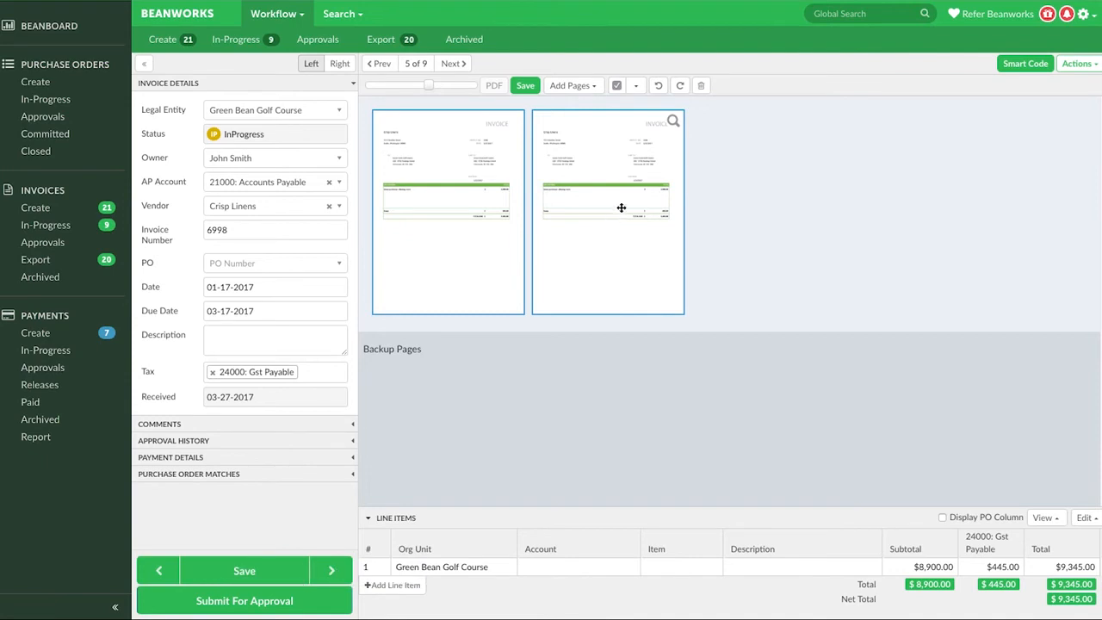
{"action": "left_click", "coordinate": [680, 86]}
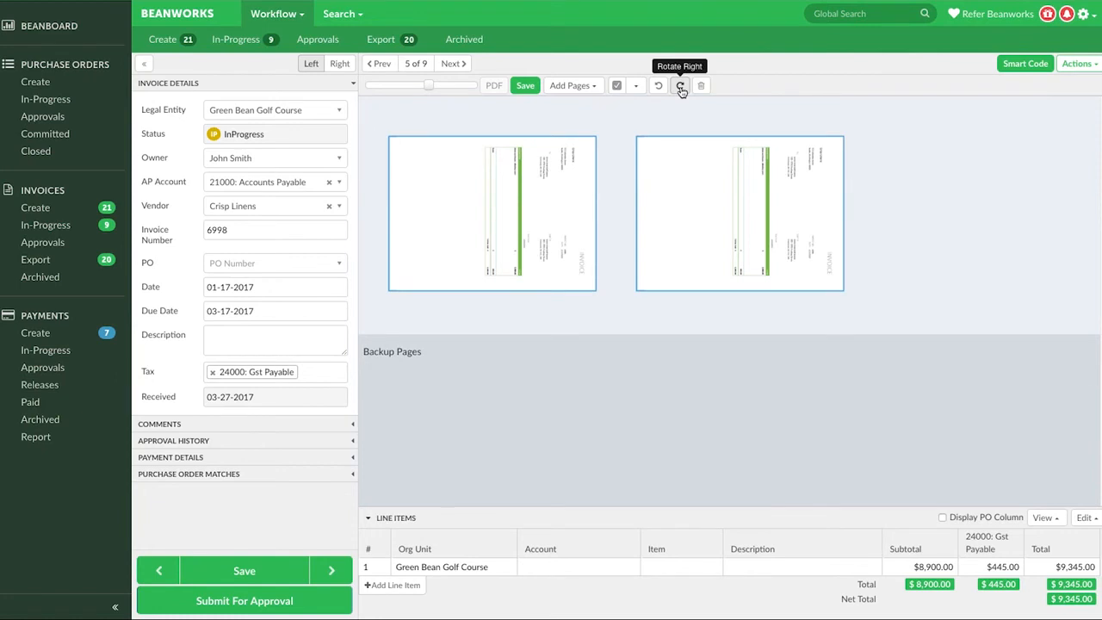
{"action": "left_click", "coordinate": [658, 86]}
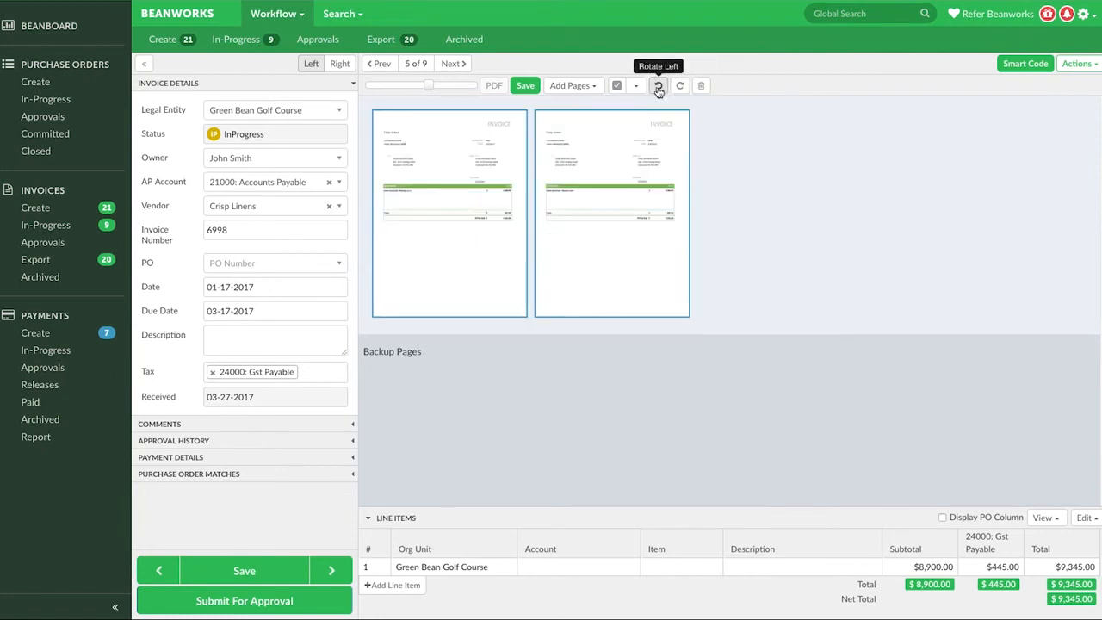
{"action": "left_click", "coordinate": [657, 86]}
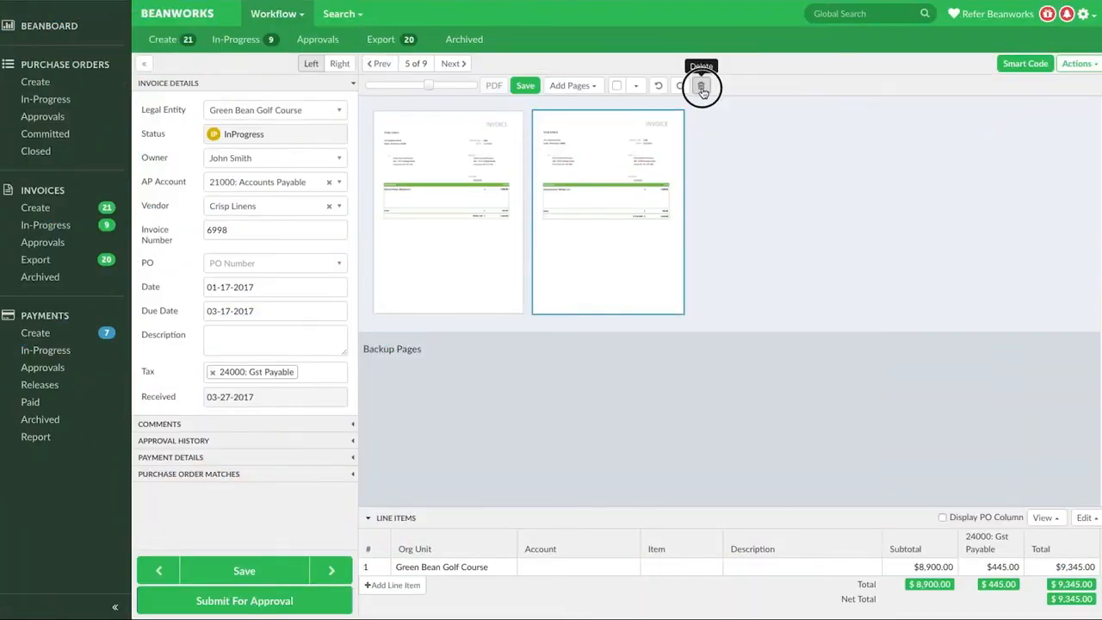
Remove one invoice page by moving it to the workspace
{"action": "left_click", "coordinate": [700, 86]}
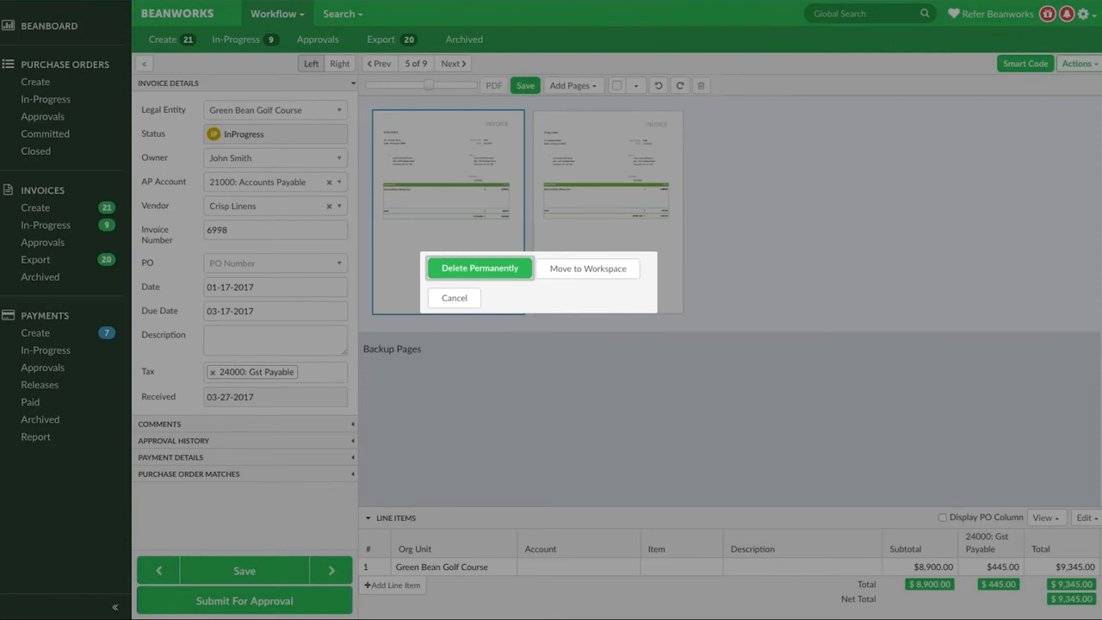
{"action": "mouse_move", "coordinate": [589, 269]}
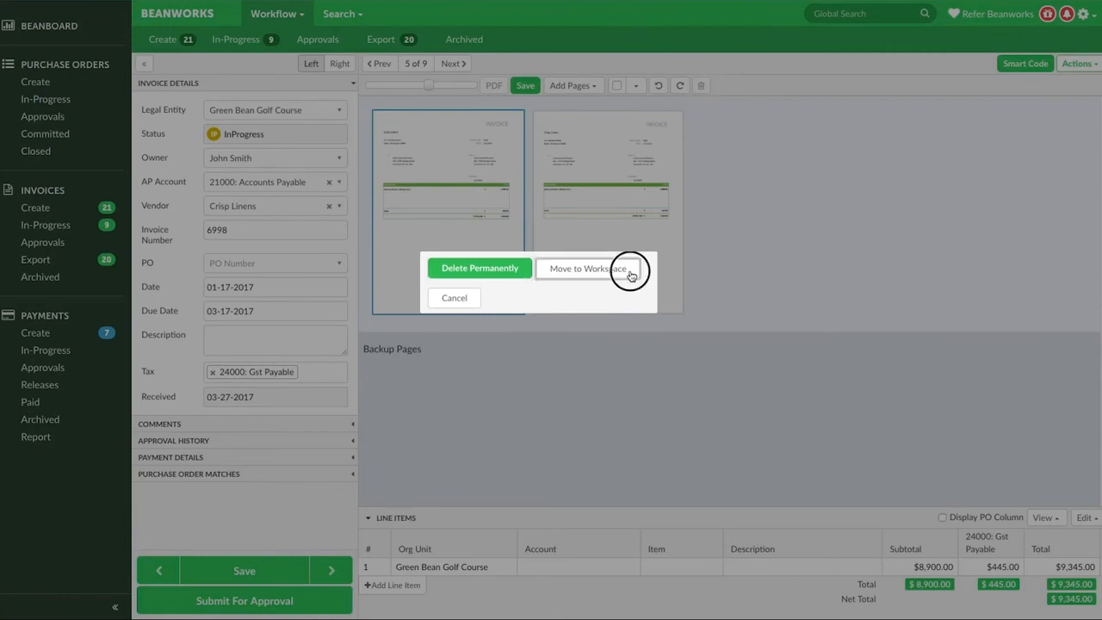
{"action": "left_click", "coordinate": [585, 269]}
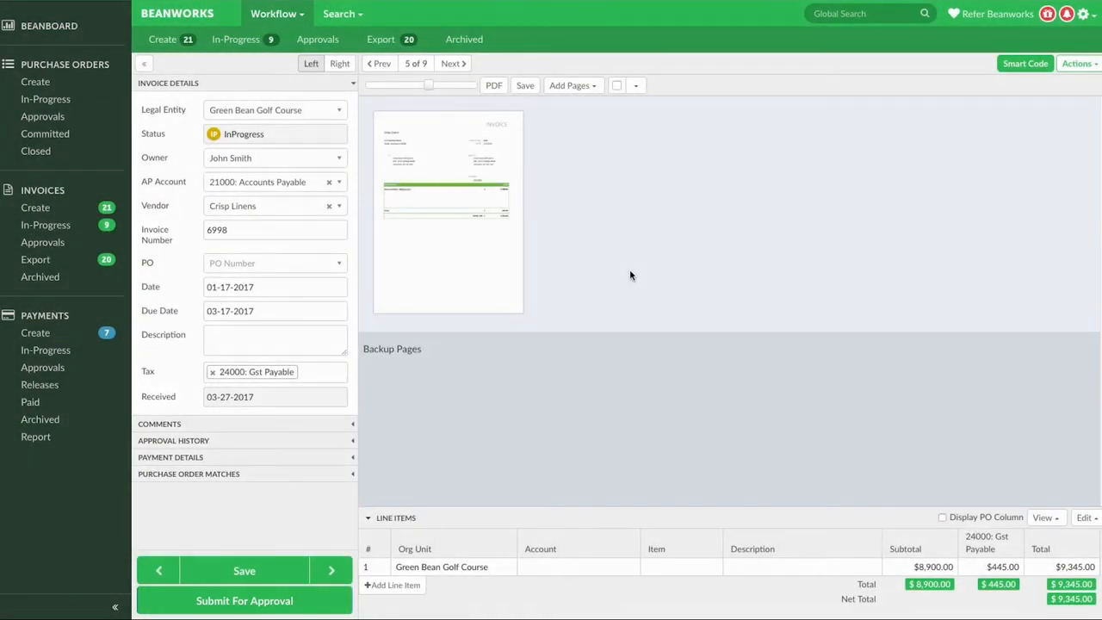
Save and submit invoice 6998 for approval, advancing to invoice 6971
{"action": "left_click", "coordinate": [245, 600]}
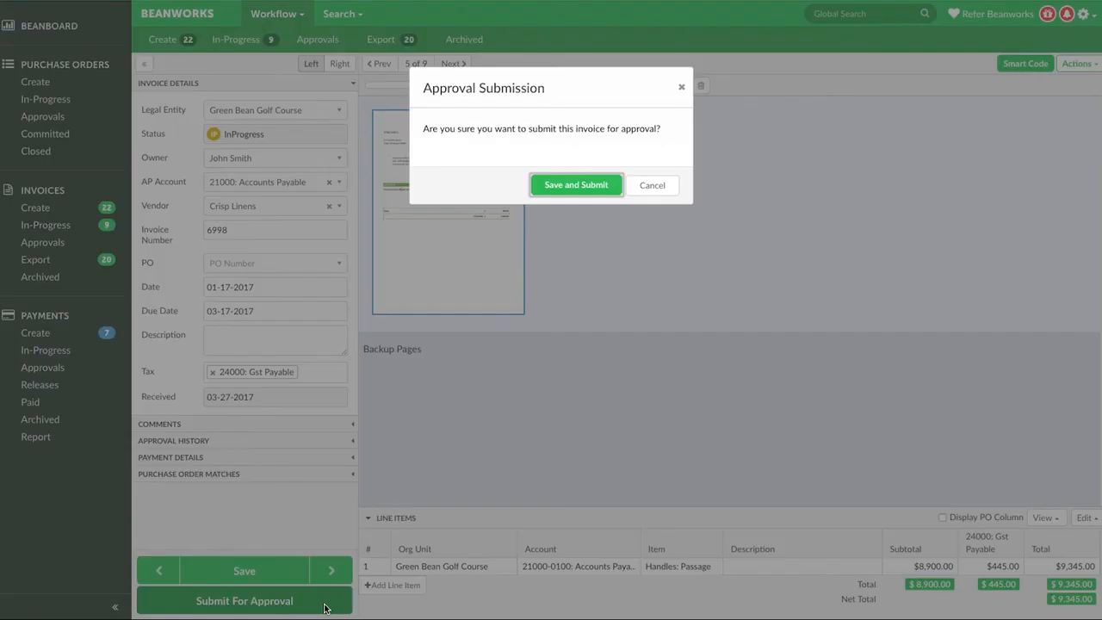
{"action": "mouse_move", "coordinate": [575, 184]}
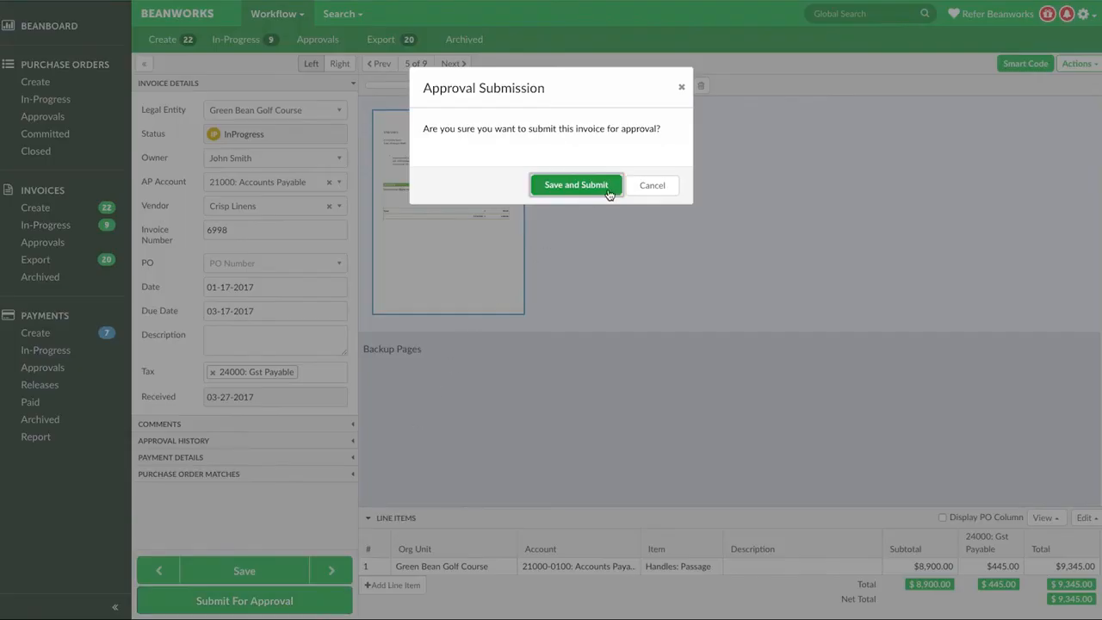
{"action": "left_click", "coordinate": [575, 186]}
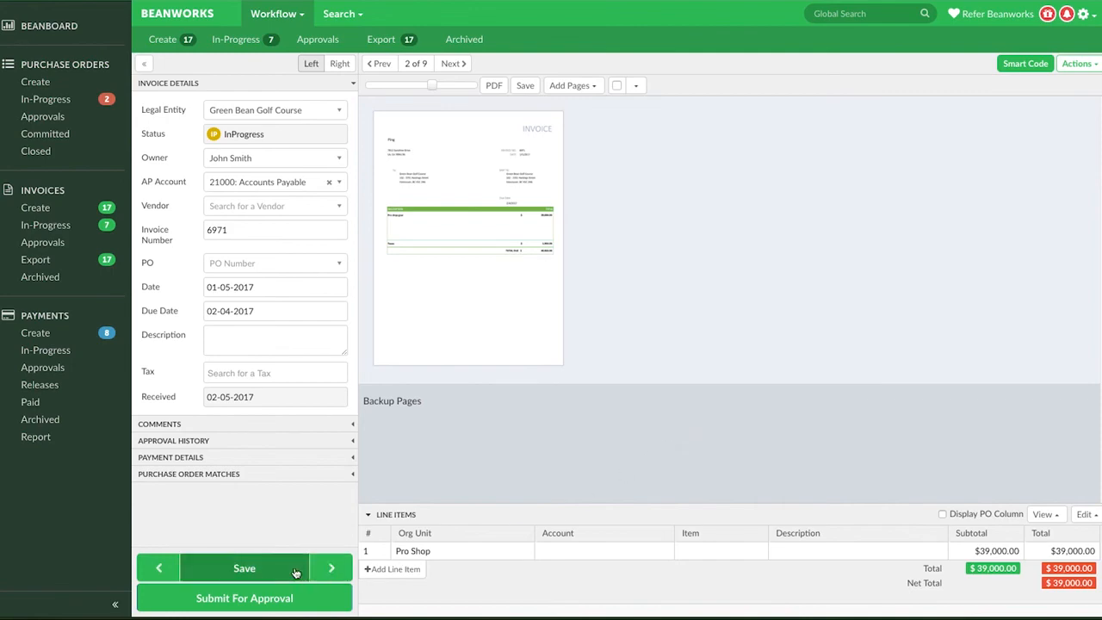
Post the comment 'Backup pages' on invoice 6971 as John Smith
{"action": "left_click", "coordinate": [244, 568]}
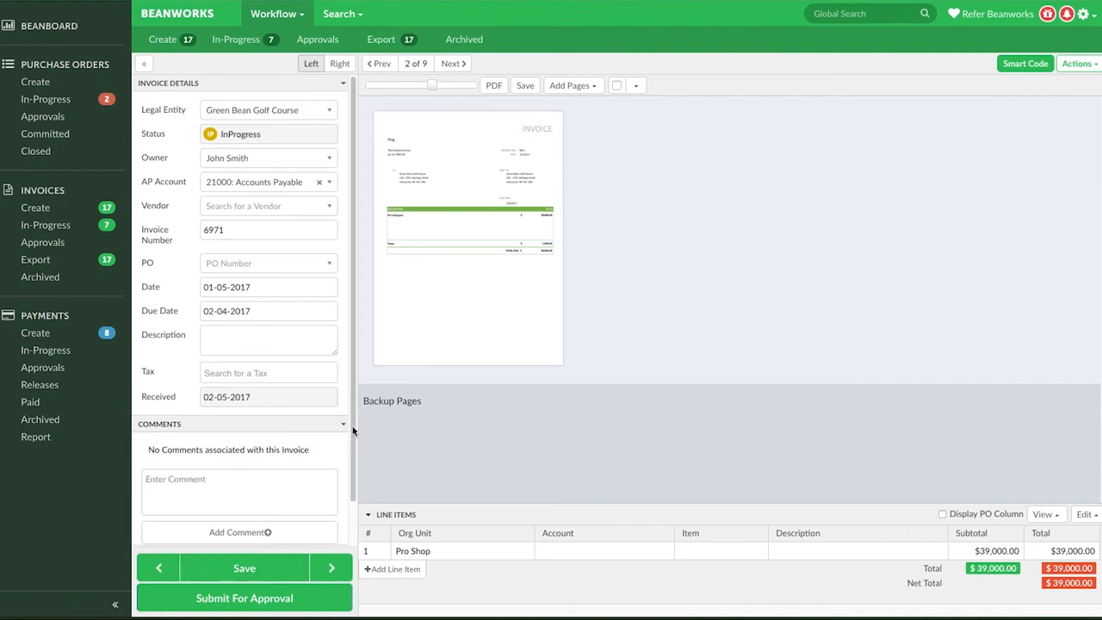
{"action": "type", "text": "Backup pages"}
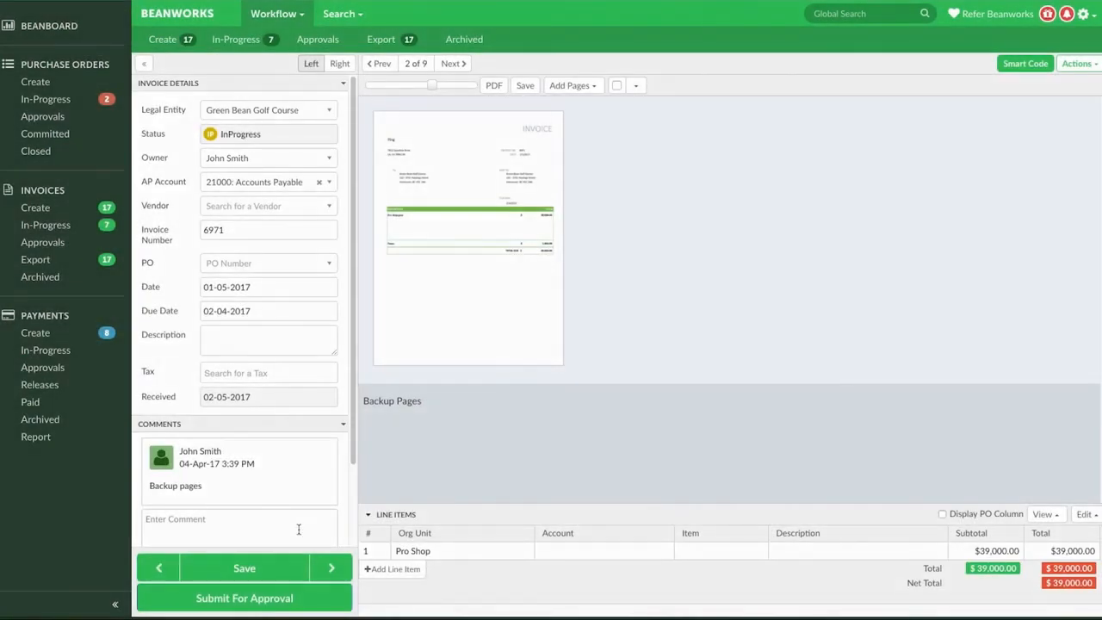
{"action": "left_click", "coordinate": [234, 38]}
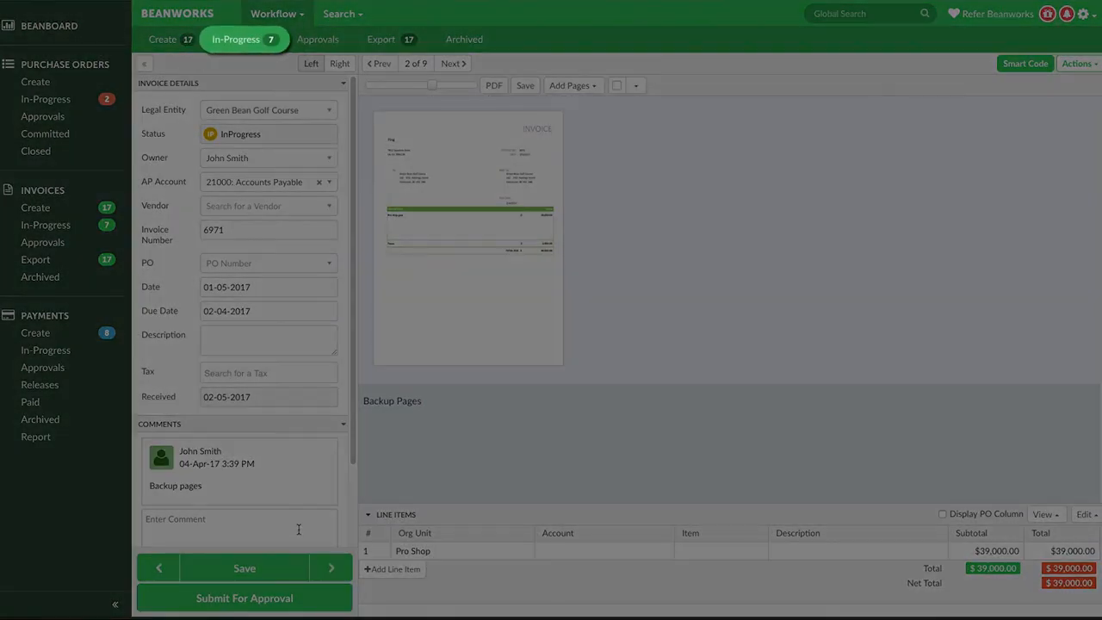